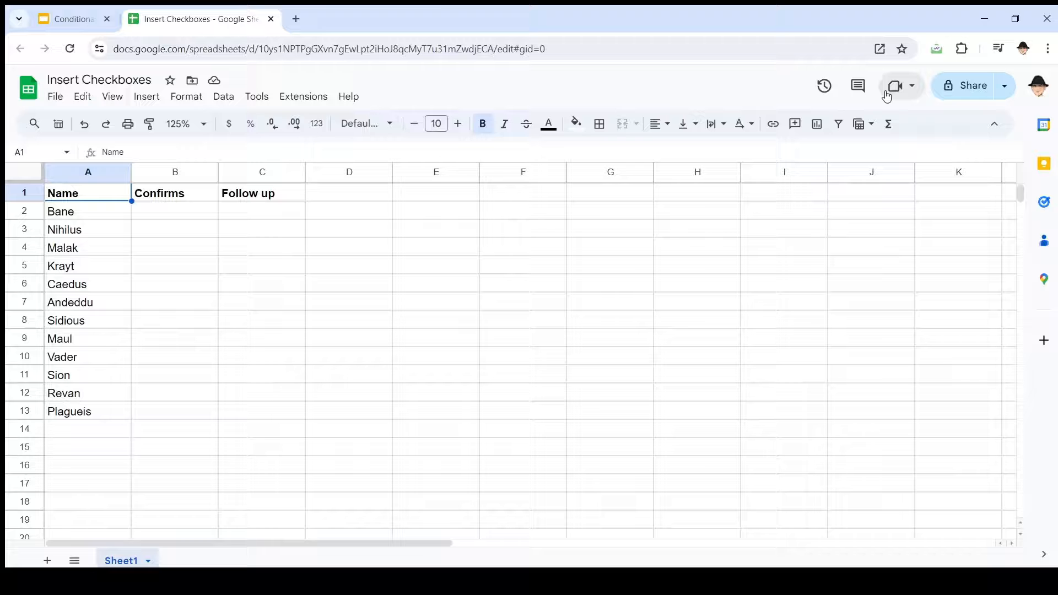
Step: Manually insert checkboxes into Follow up cells C2:C9, inspect them, then clear the sample data
{"action": "left_click", "coordinate": [106, 19]}
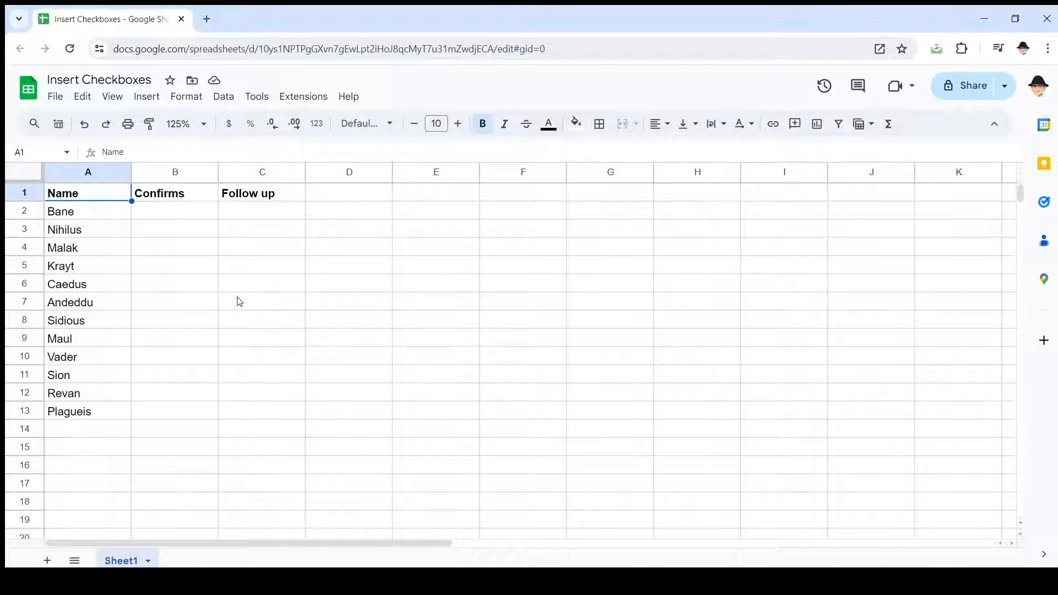
{"action": "left_click", "coordinate": [262, 210]}
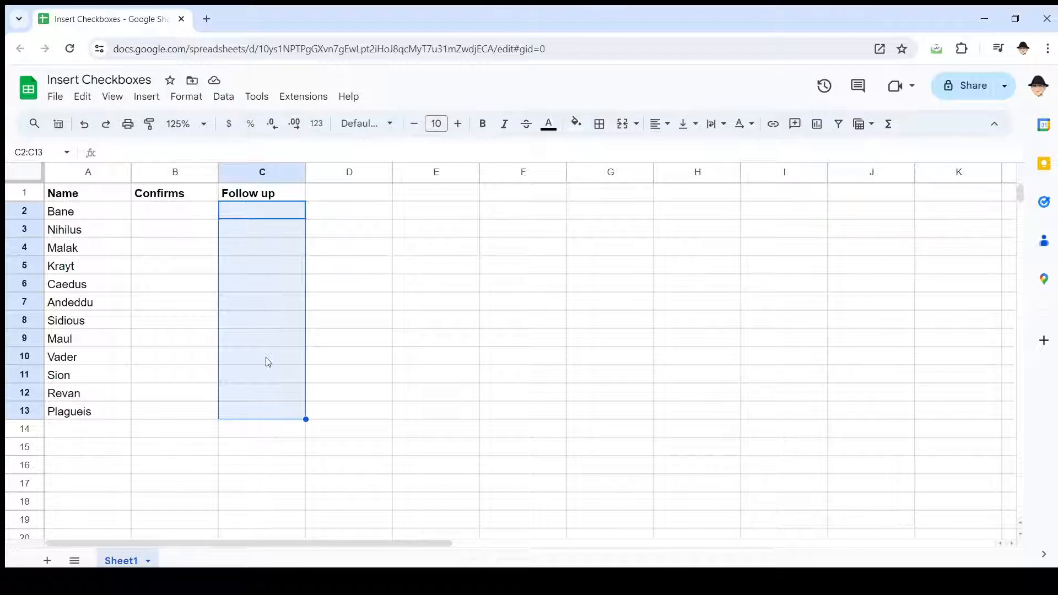
{"action": "mouse_move", "coordinate": [194, 224]}
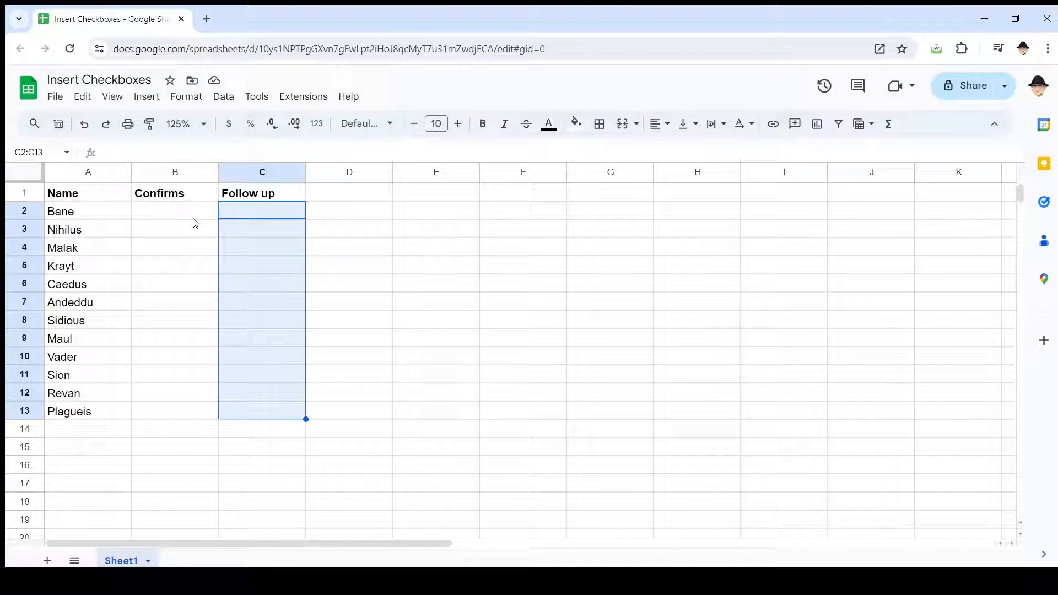
{"action": "left_click", "coordinate": [175, 212]}
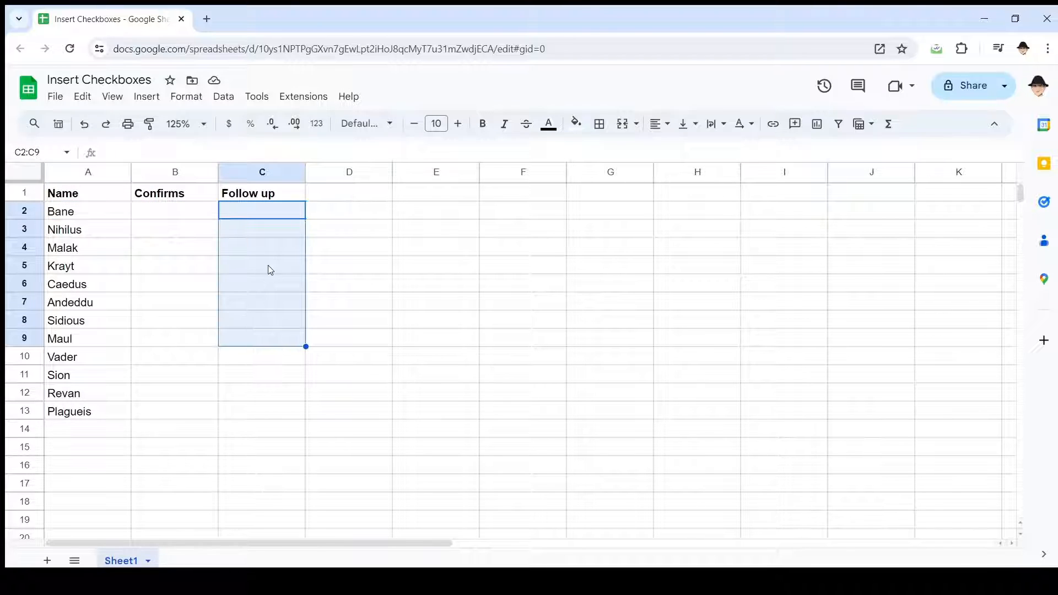
{"action": "left_click", "coordinate": [146, 97]}
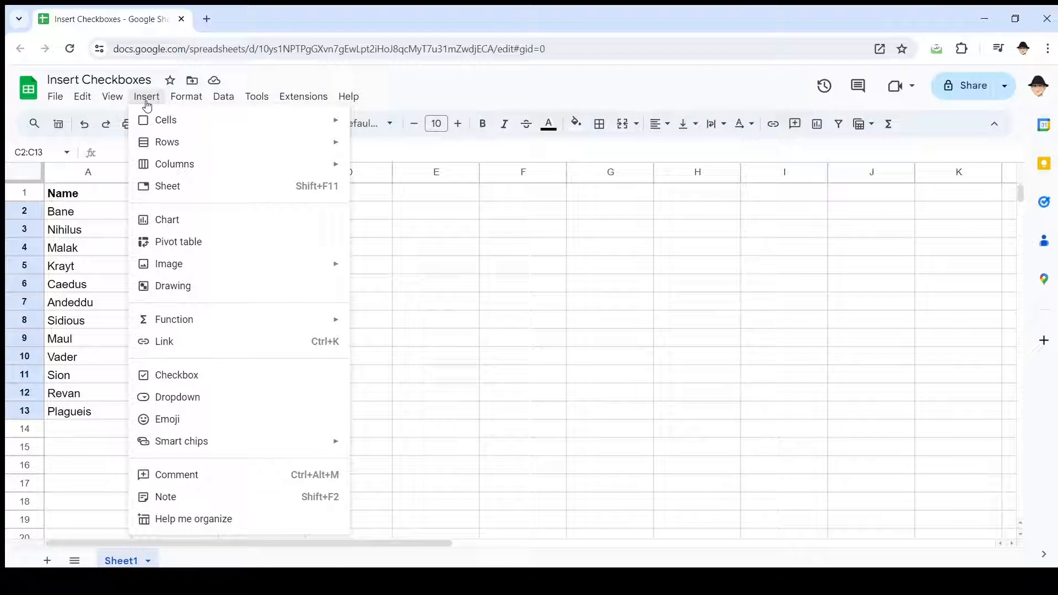
{"action": "mouse_move", "coordinate": [206, 389]}
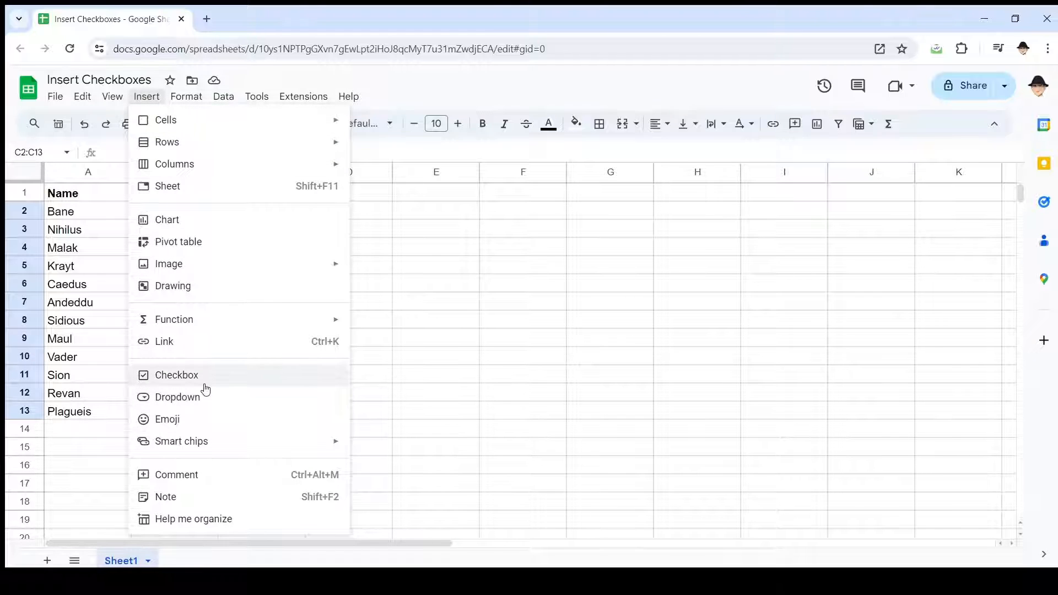
{"action": "left_click", "coordinate": [176, 375]}
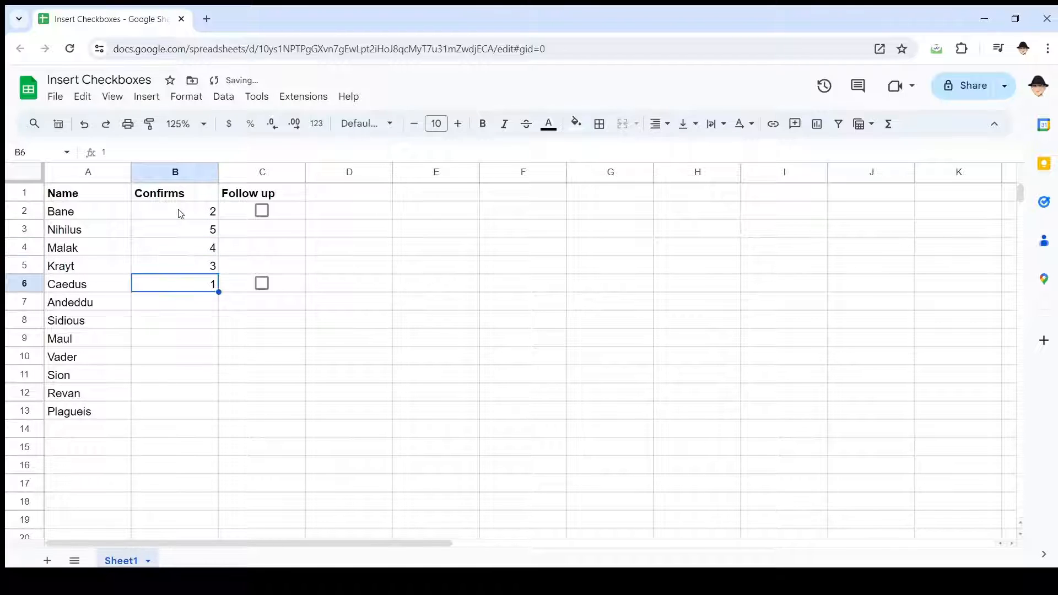
{"action": "left_click", "coordinate": [262, 265]}
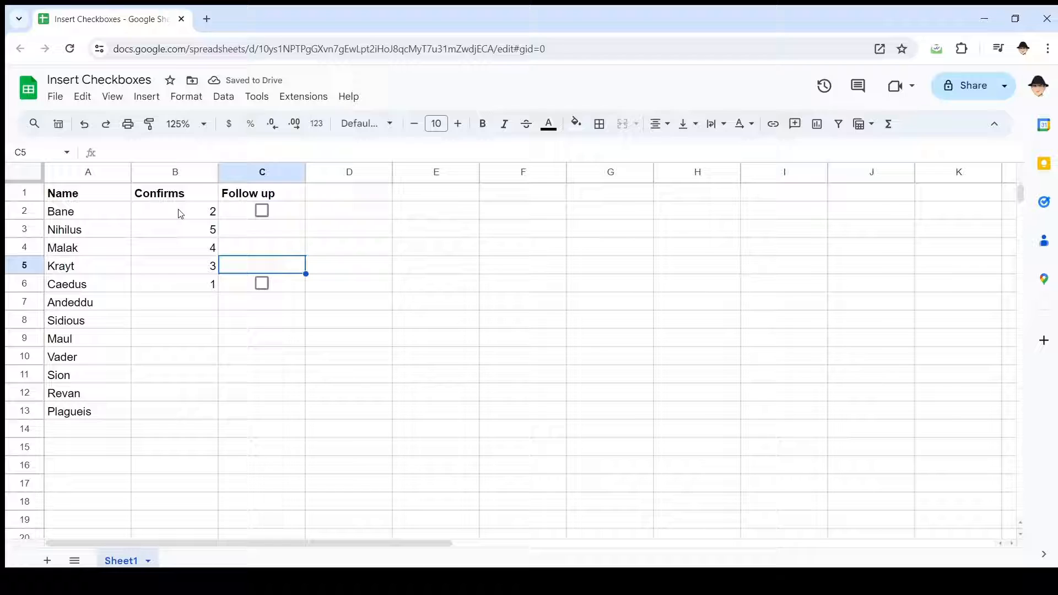
{"action": "left_click", "coordinate": [262, 283]}
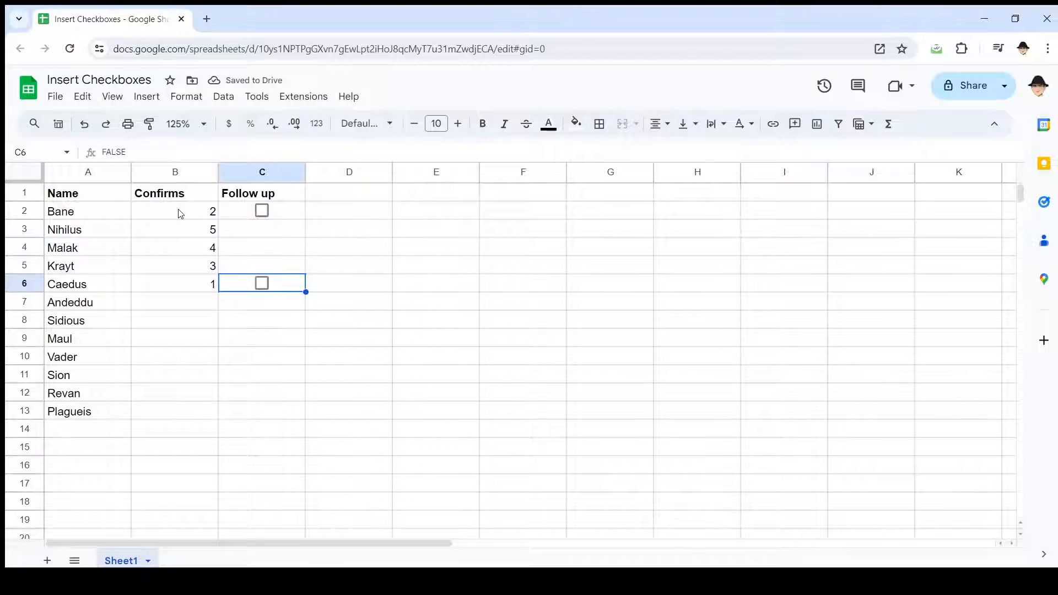
{"action": "left_click", "coordinate": [175, 212]}
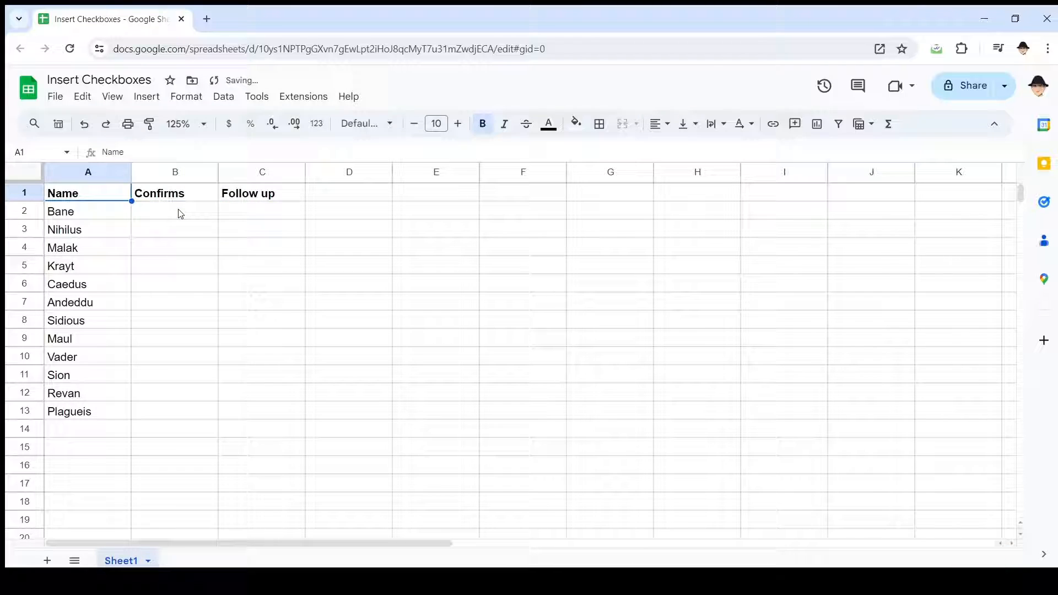
Step: From cell B2, launch the spreadsheet's Apps Script editor via Extensions
{"action": "left_click", "coordinate": [175, 211]}
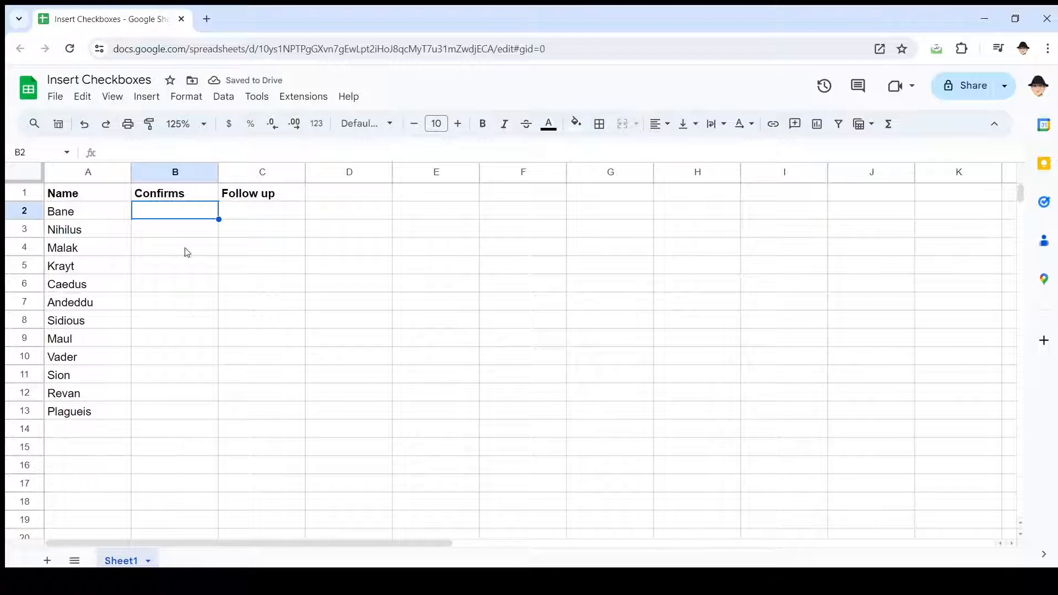
{"action": "left_click", "coordinate": [303, 96]}
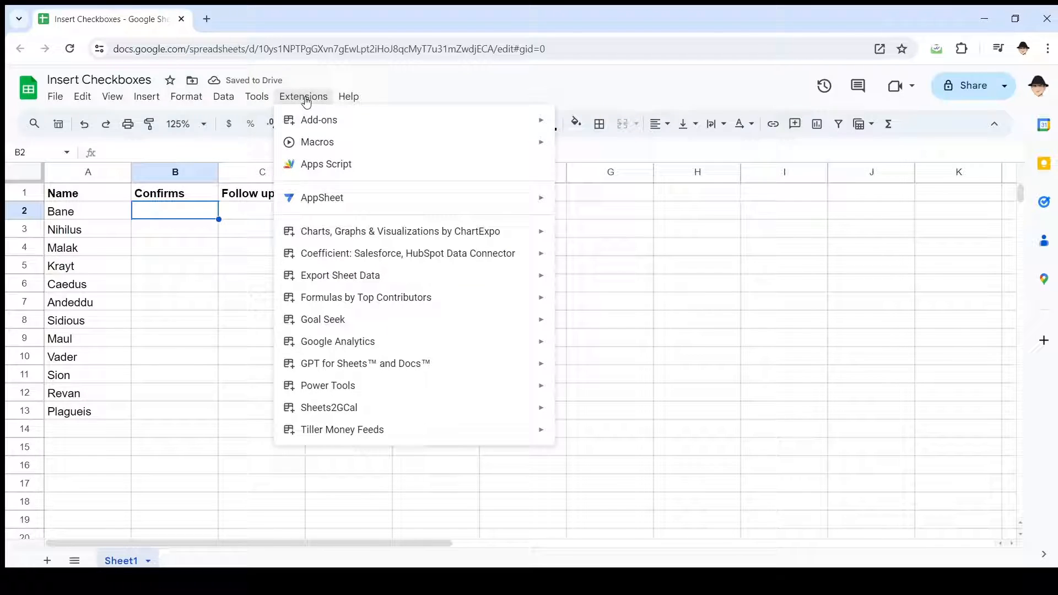
{"action": "left_click", "coordinate": [326, 164]}
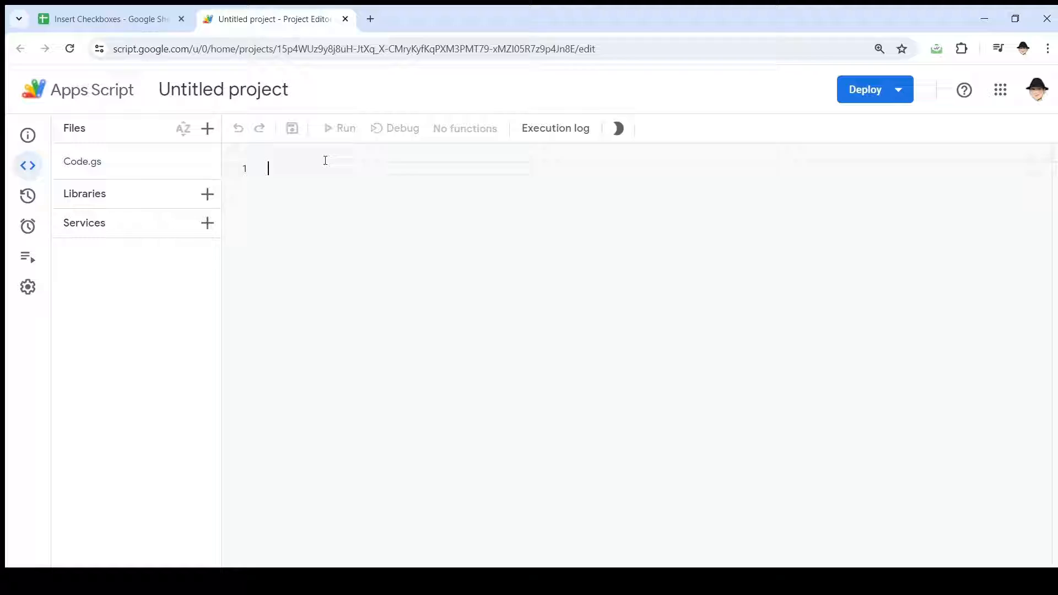
Step: Declare function onEdit(e) { } taking the edit event in the empty Code.gs
{"action": "left_click", "coordinate": [617, 128]}
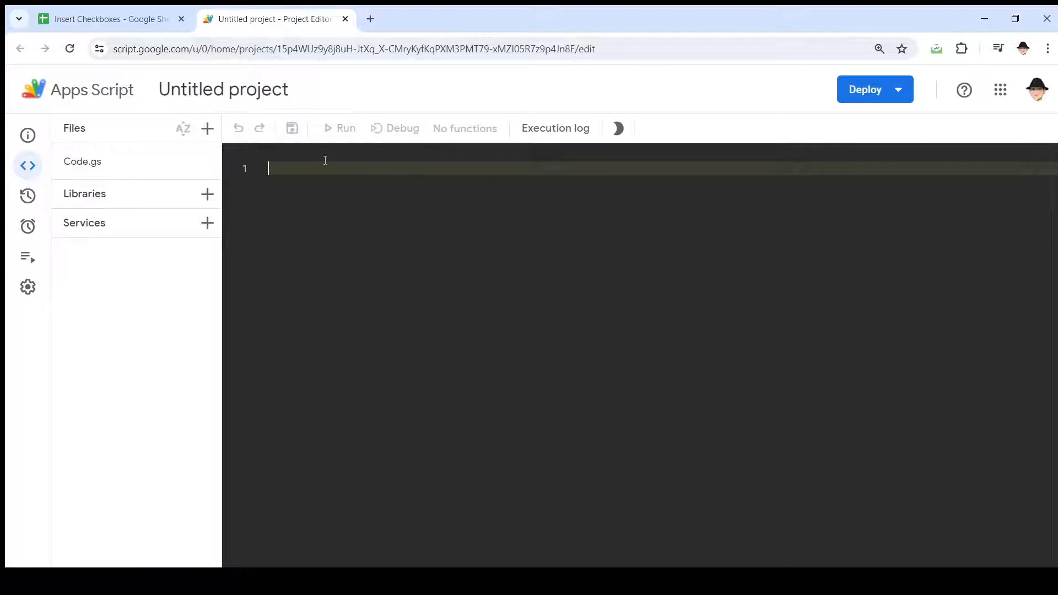
{"action": "type", "text": "function onEdit(e"}
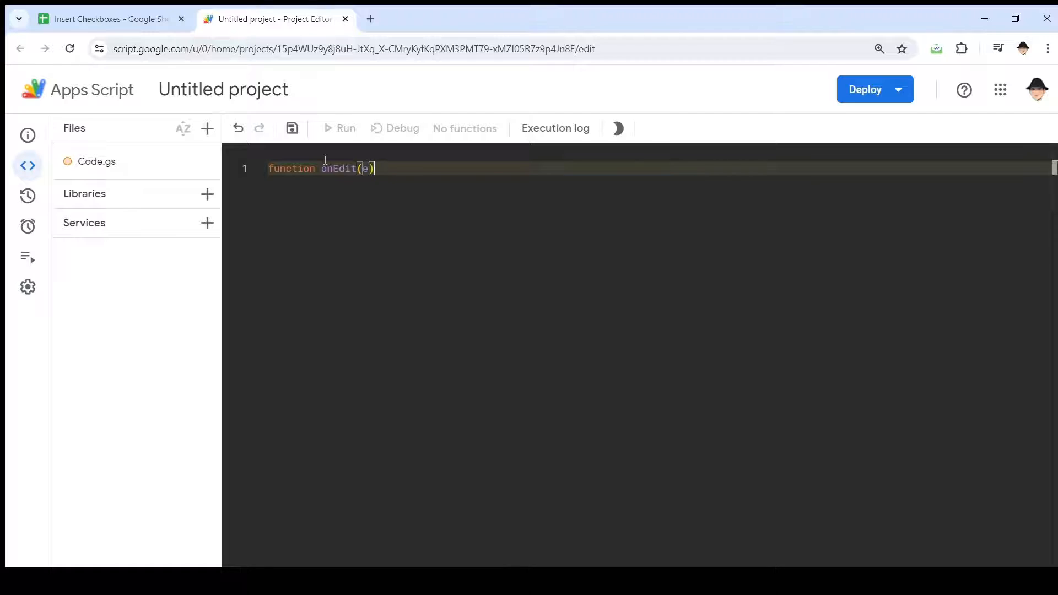
{"action": "type", "text": "{"}
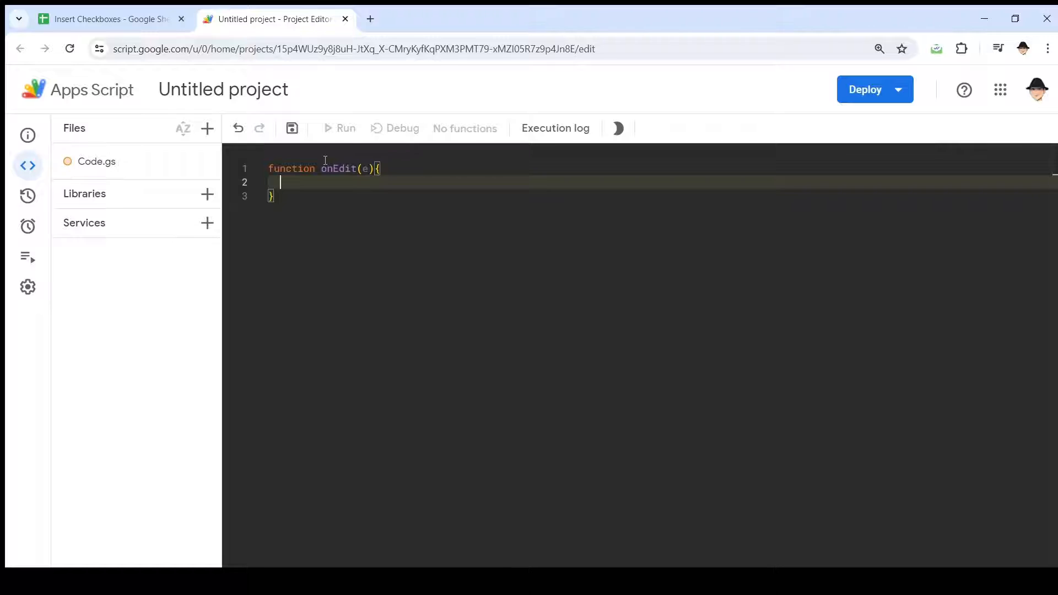
{"action": "key", "text": "Backspace"}
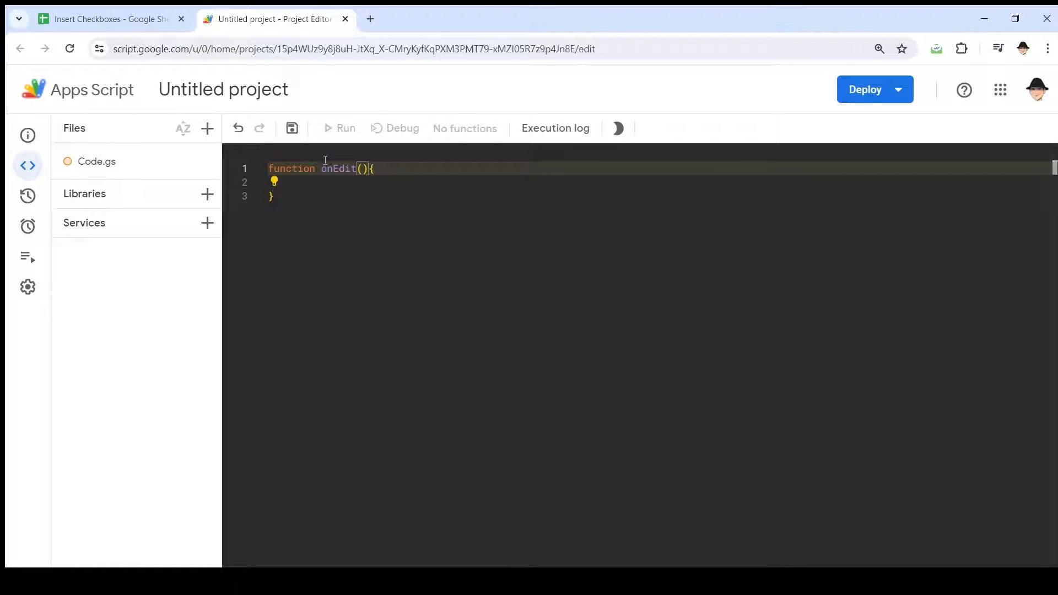
{"action": "type", "text": "event"}
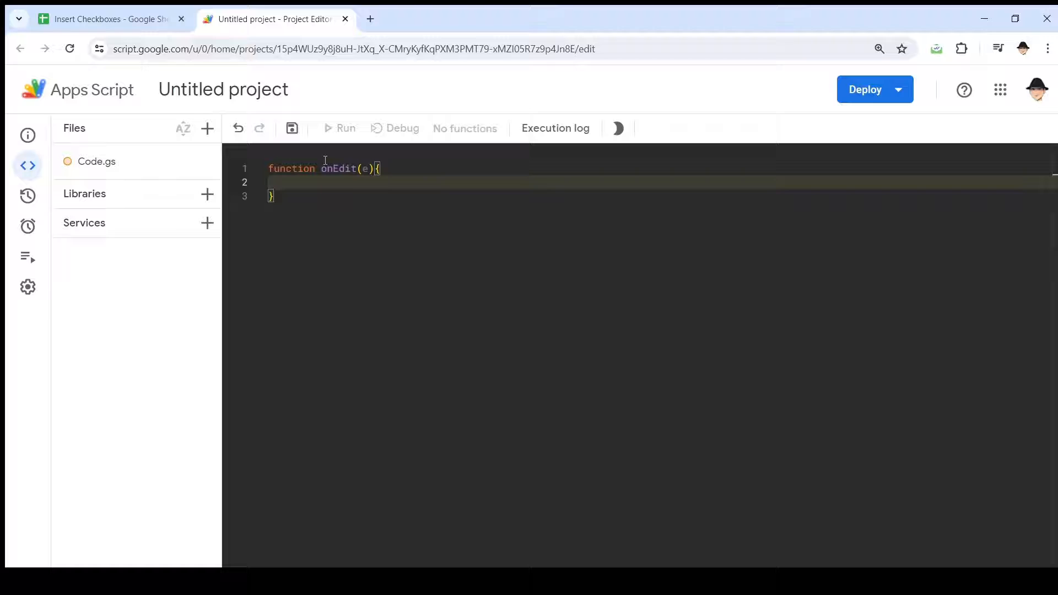
Step: Add a guard: if (!e) throw "Do not run from Editor";
{"action": "type", "text": "if"}
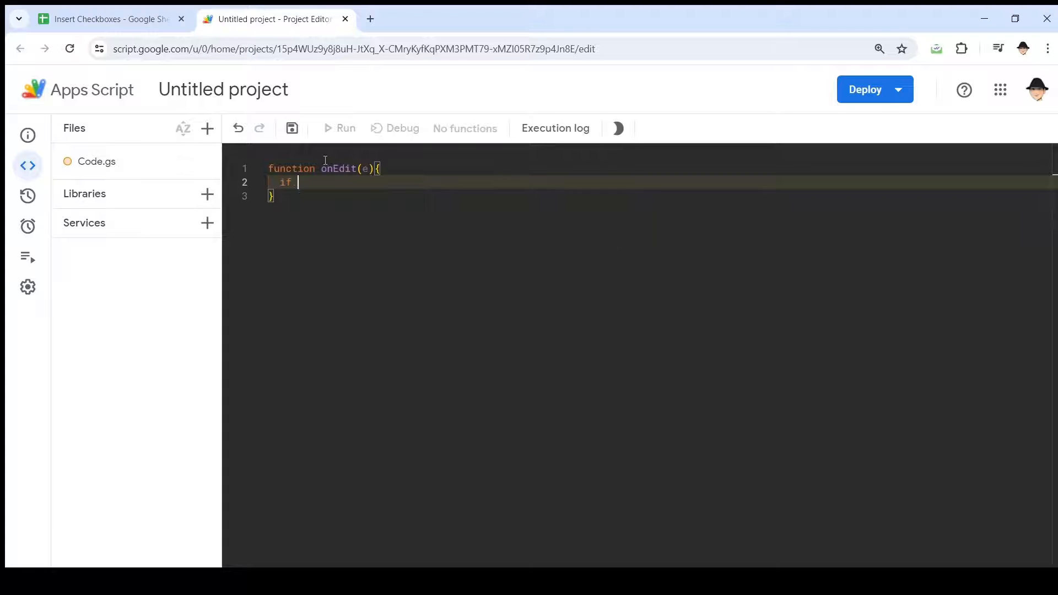
{"action": "type", "text": "(!e)"}
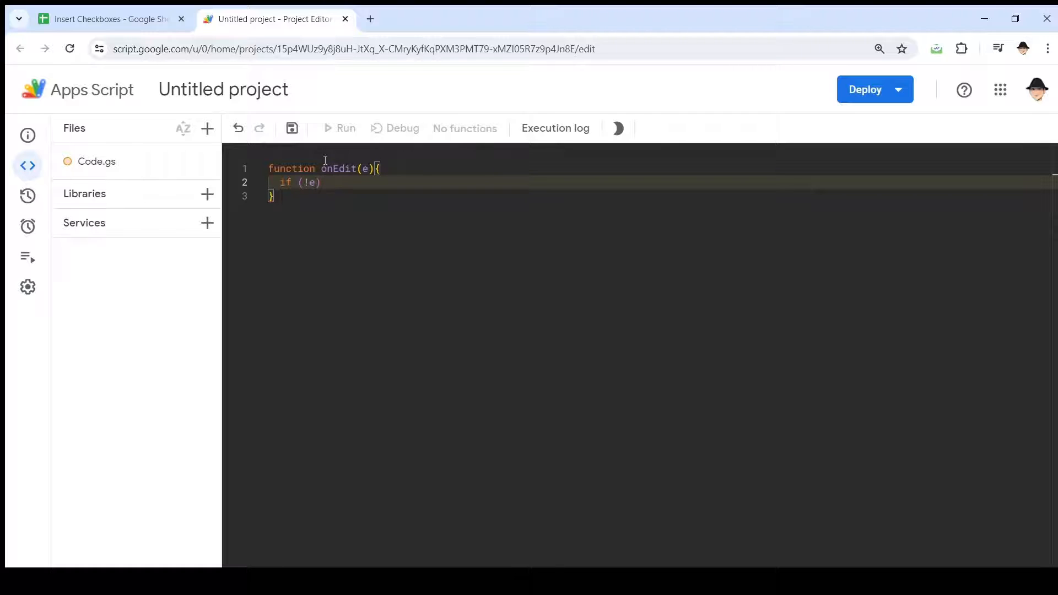
{"action": "type", "text": "throw \"D"}
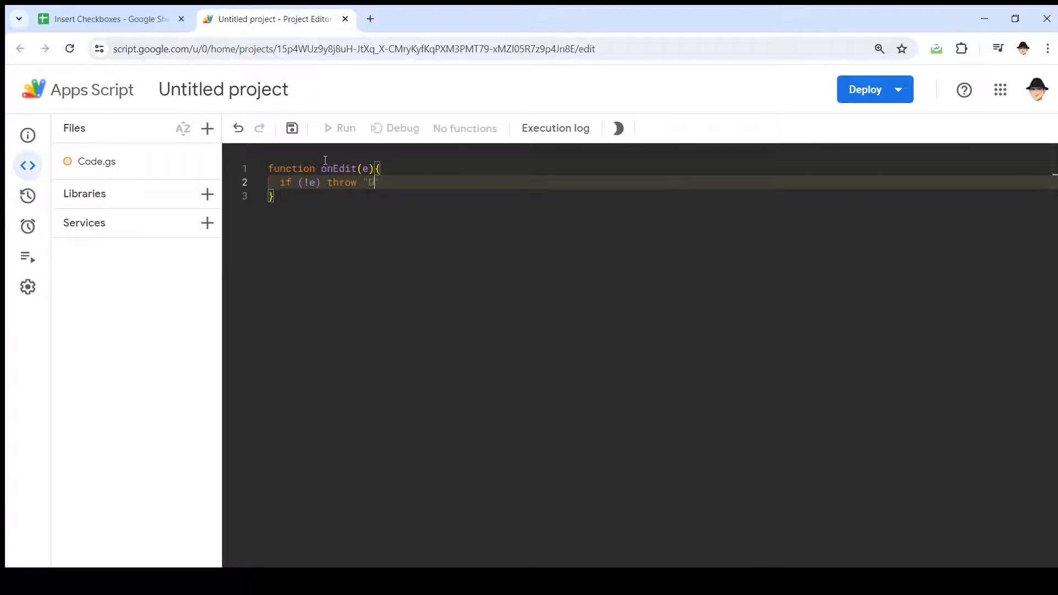
{"action": "type", "text": "o not run from Editor"}
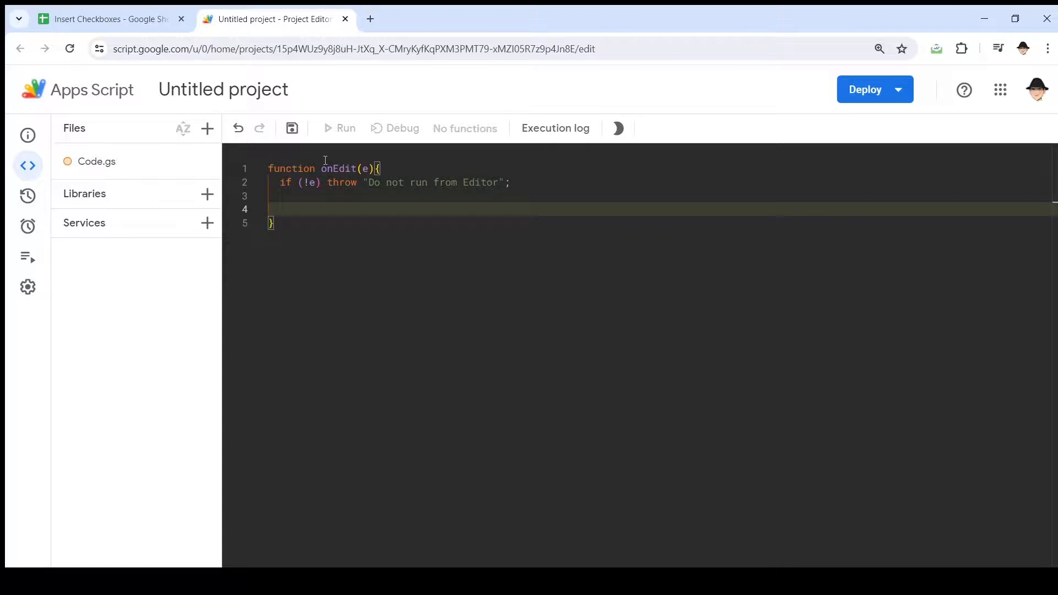
Step: Call insertFollowupCheckbox(e); from inside onEdit
{"action": "type", "text": "i"}
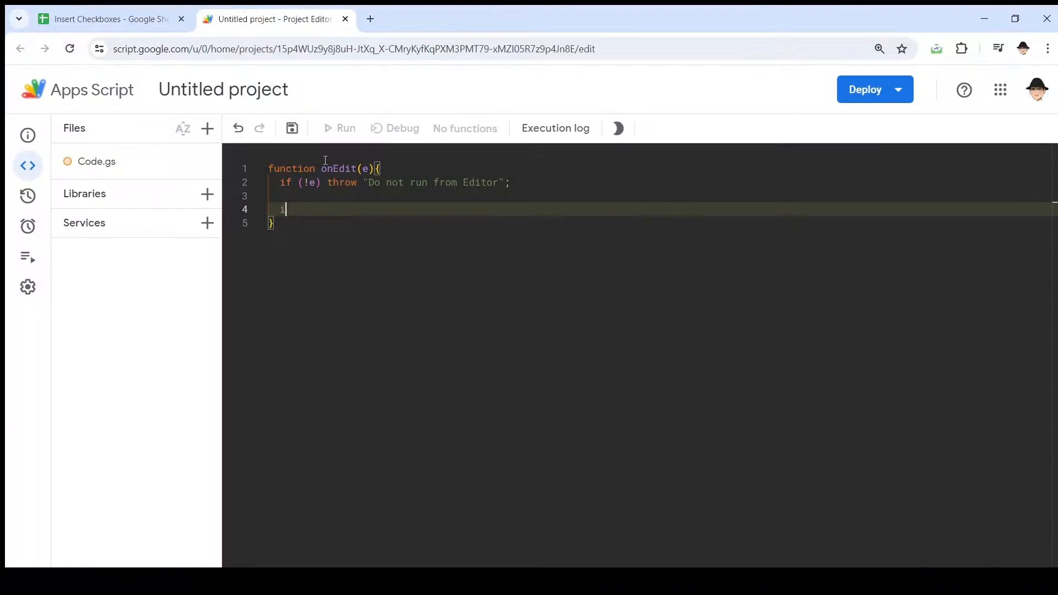
{"action": "type", "text": "insertFollowupCheckbo"}
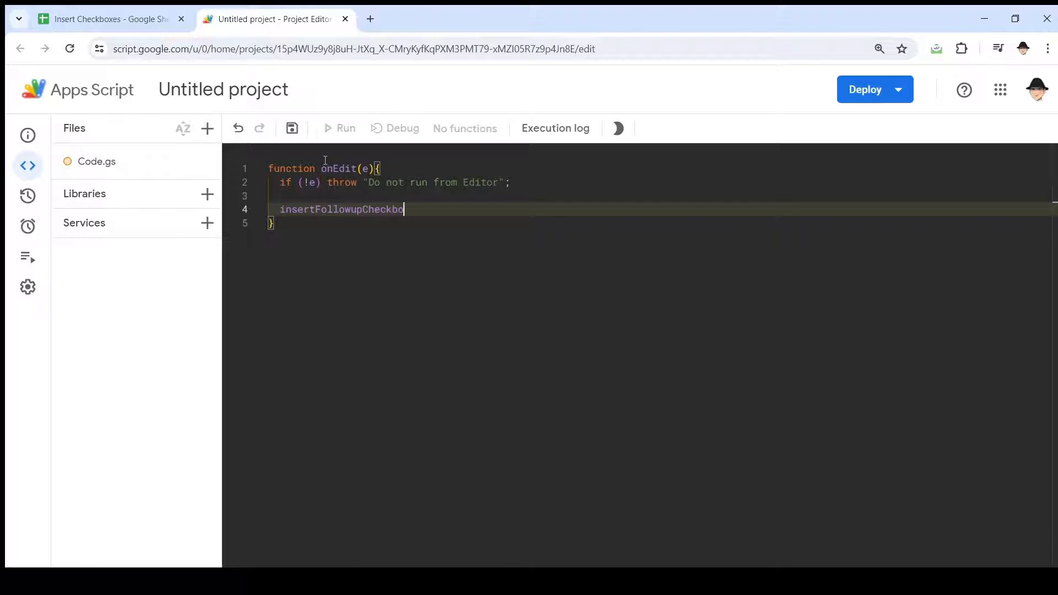
{"action": "type", "text": "(e)"}
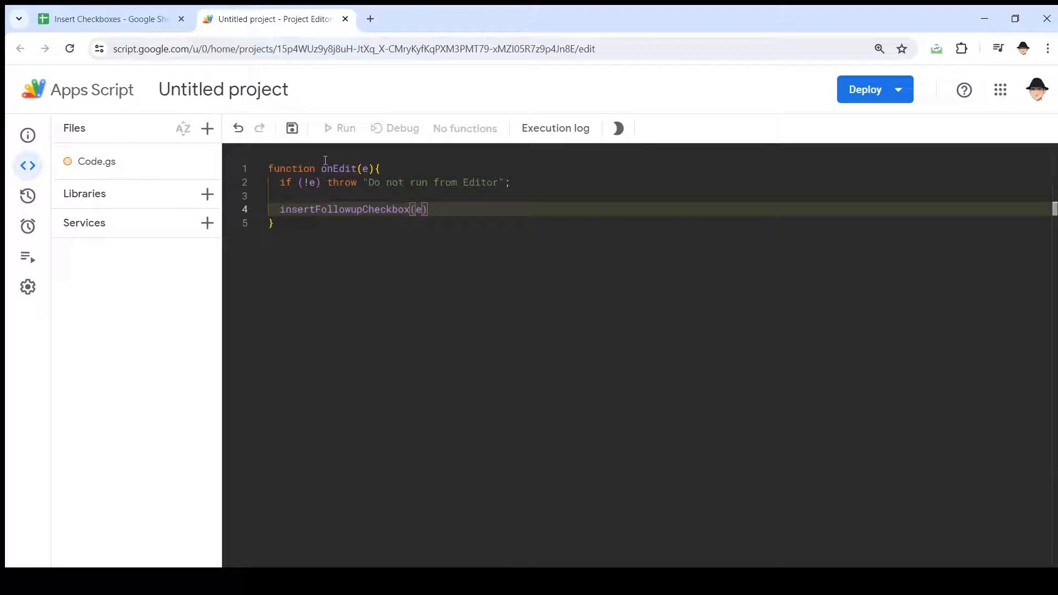
Step: Define function insertFollowupCheckbox(e) starting with const r = e.range;
{"action": "type", "text": "f"}
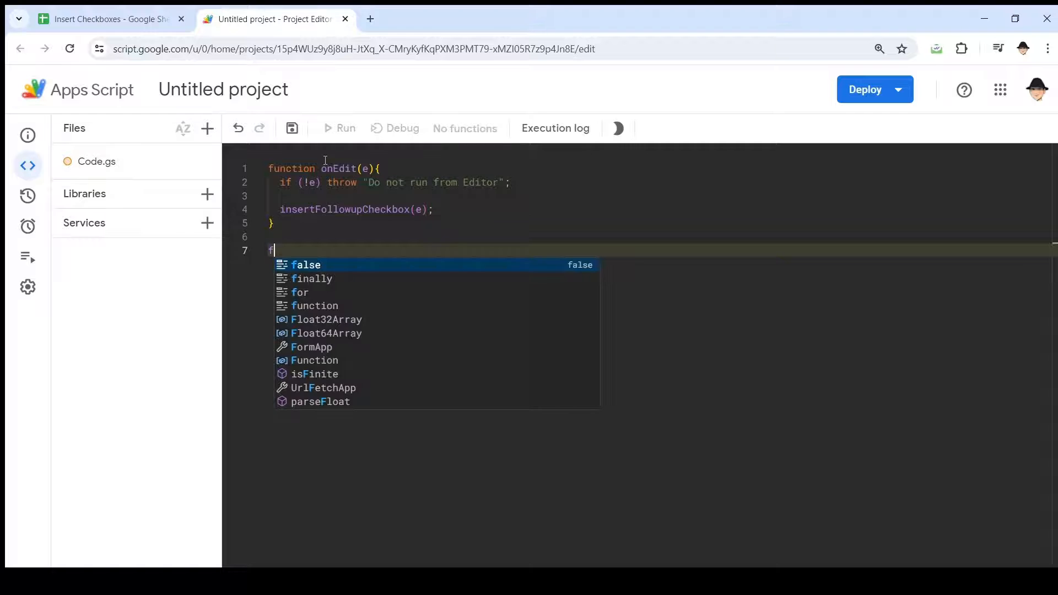
{"action": "type", "text": "unction insertFollowupCheckbox(e){"}
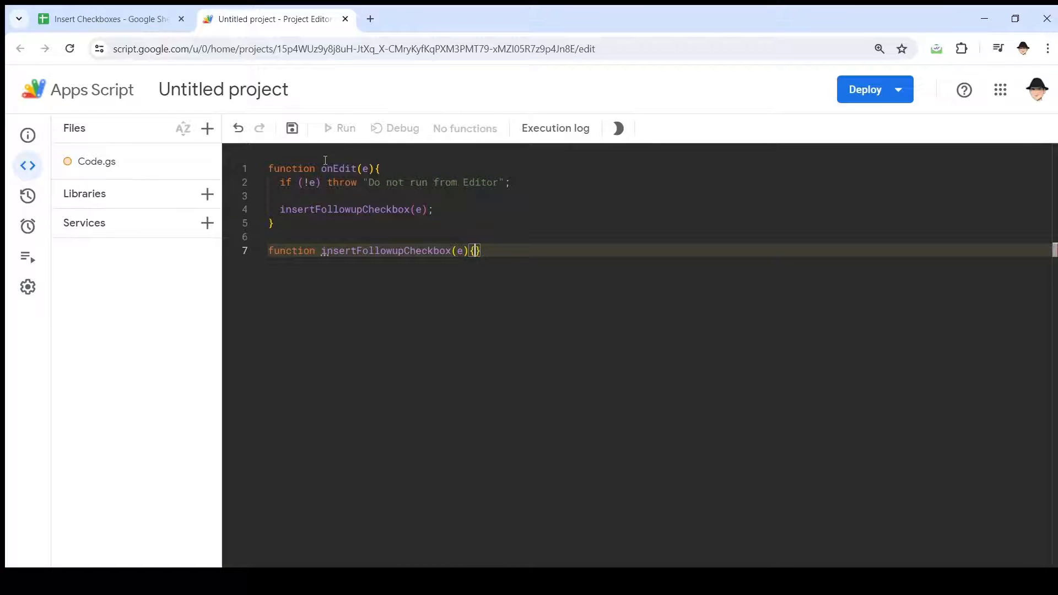
{"action": "key", "text": "Enter"}
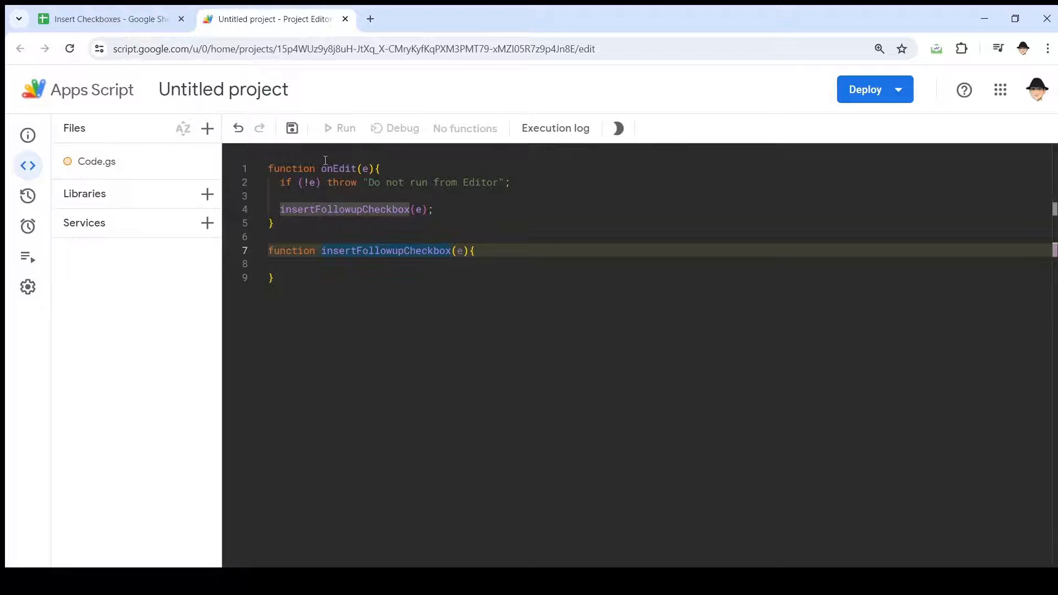
{"action": "left_click", "coordinate": [274, 223]}
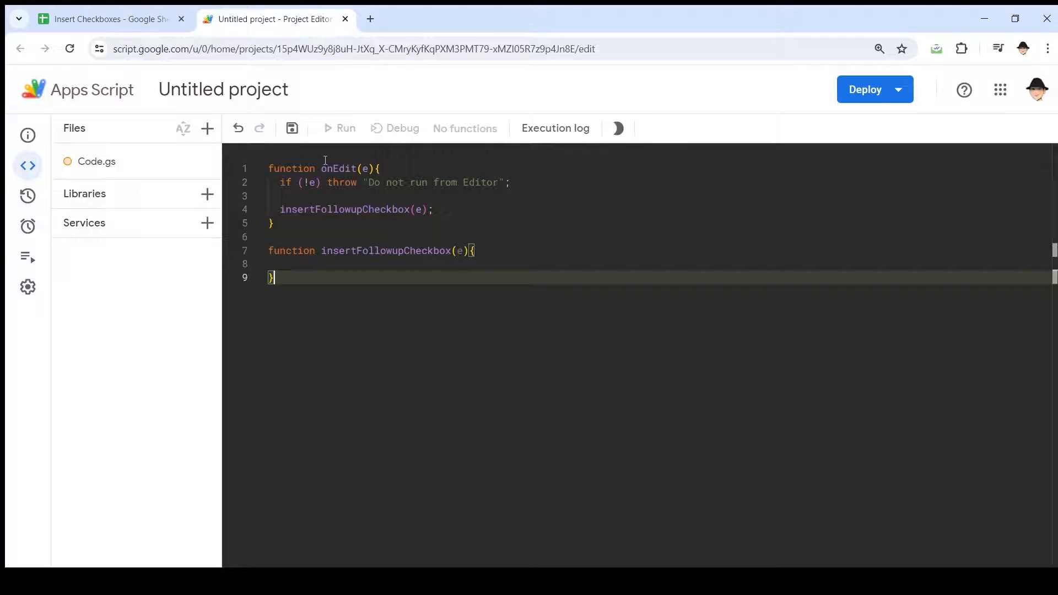
{"action": "left_click", "coordinate": [283, 264]}
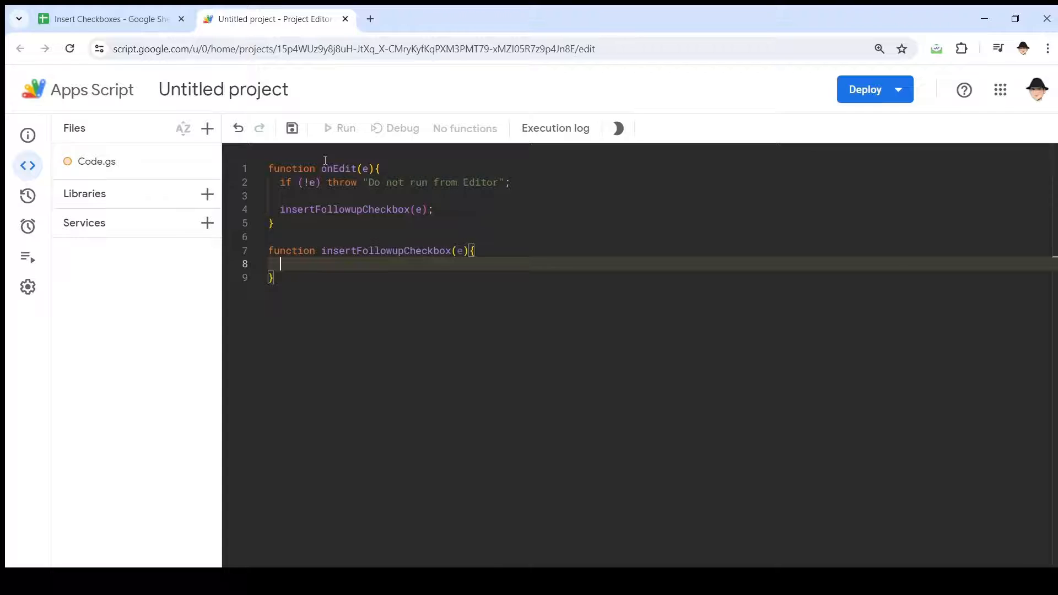
{"action": "type", "text": "const r = e"}
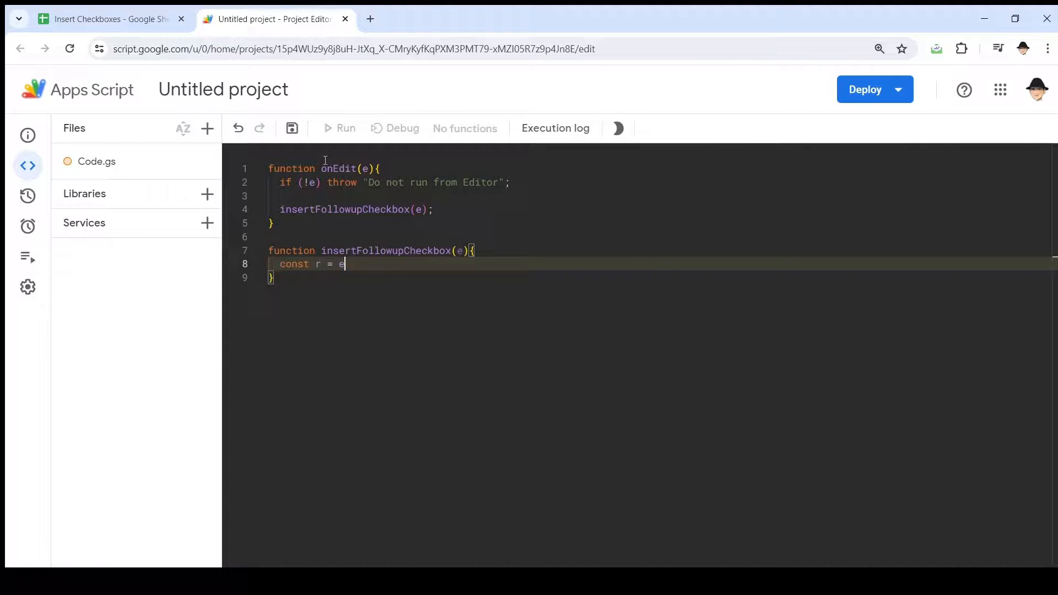
{"action": "type", "text": ".range;"}
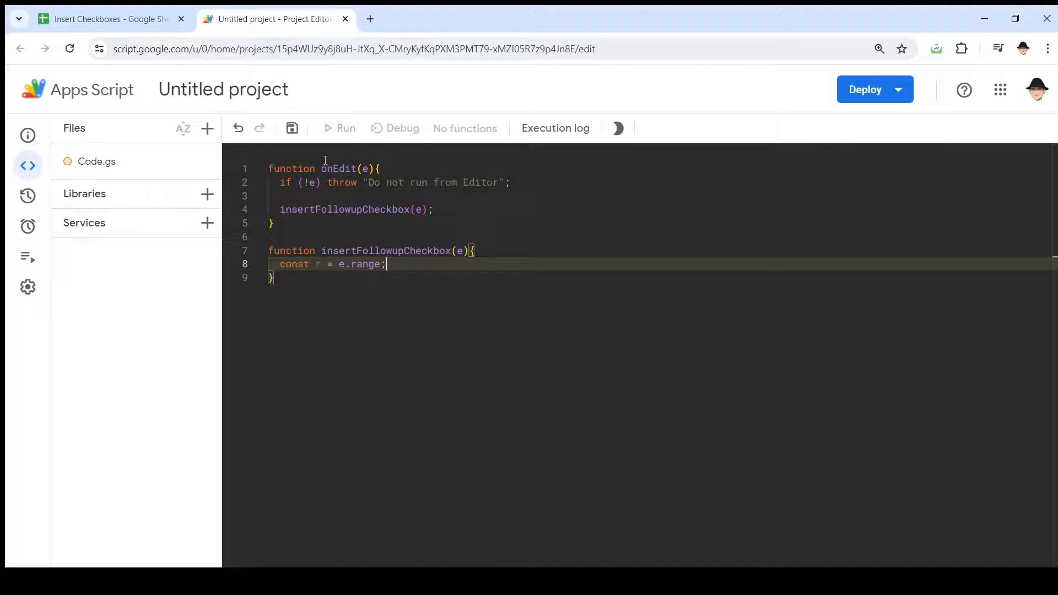
{"action": "key", "text": "Enter"}
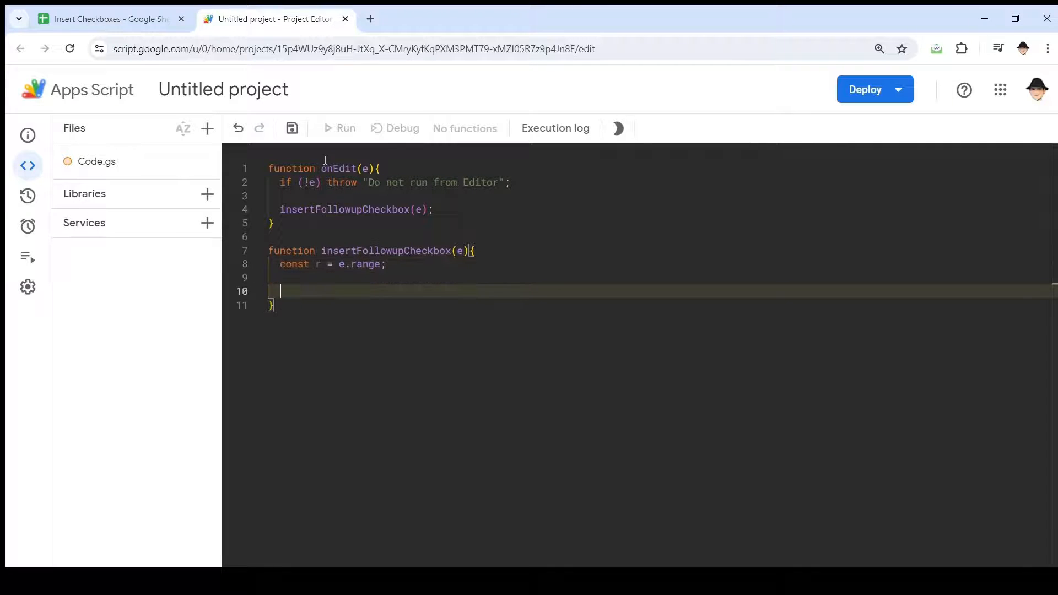
Step: Add if (r.columnStart != 2 || e.value > 3) return; and begin an r.offset line
{"action": "type", "text": "if (r.columnStart !="}
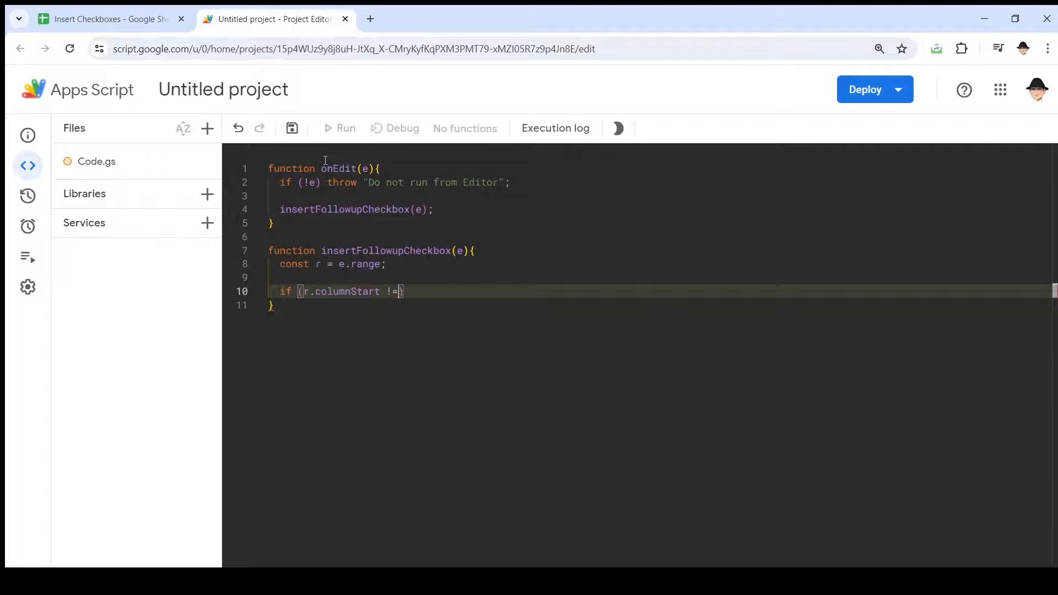
{"action": "type", "text": "2"}
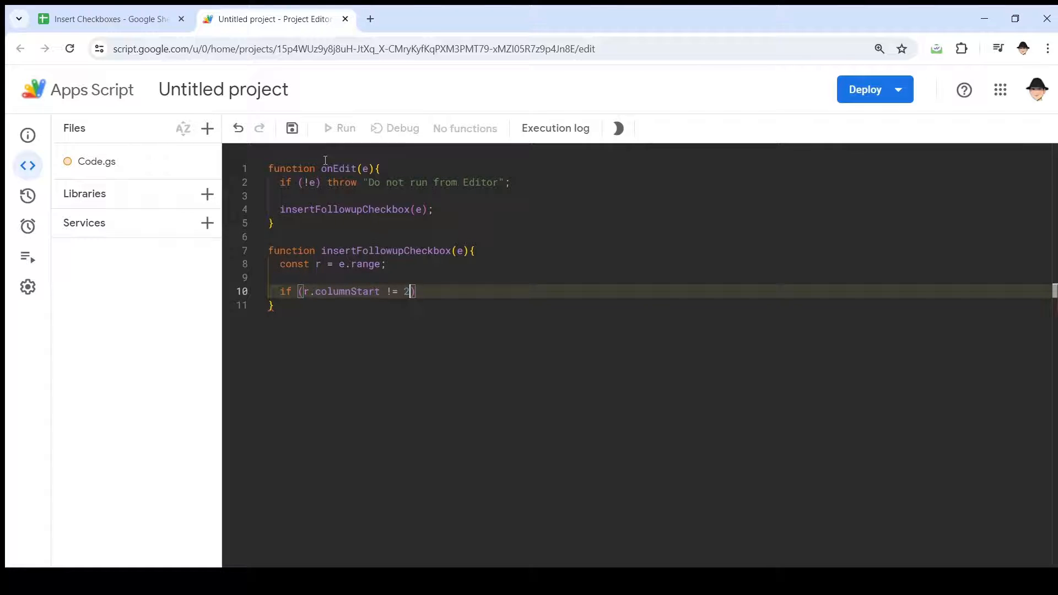
{"action": "type", "text": "||"}
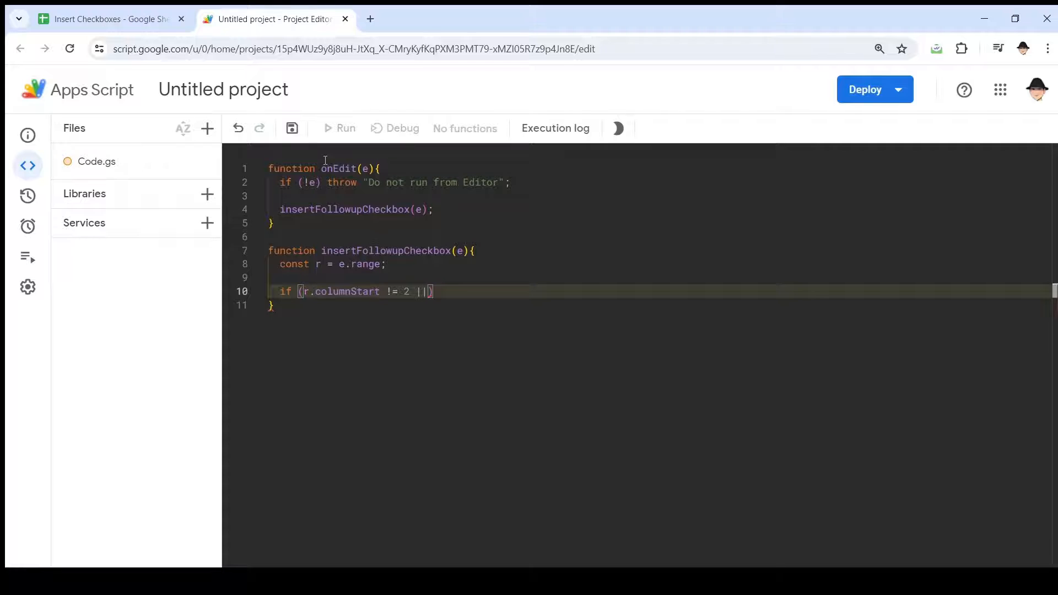
{"action": "type", "text": "e"}
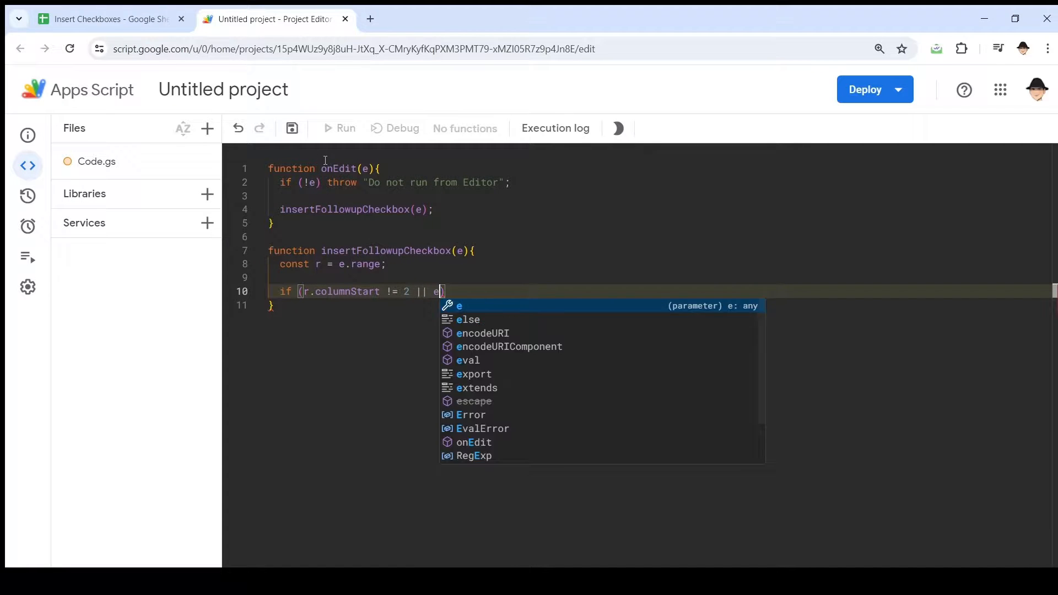
{"action": "type", "text": ".value"}
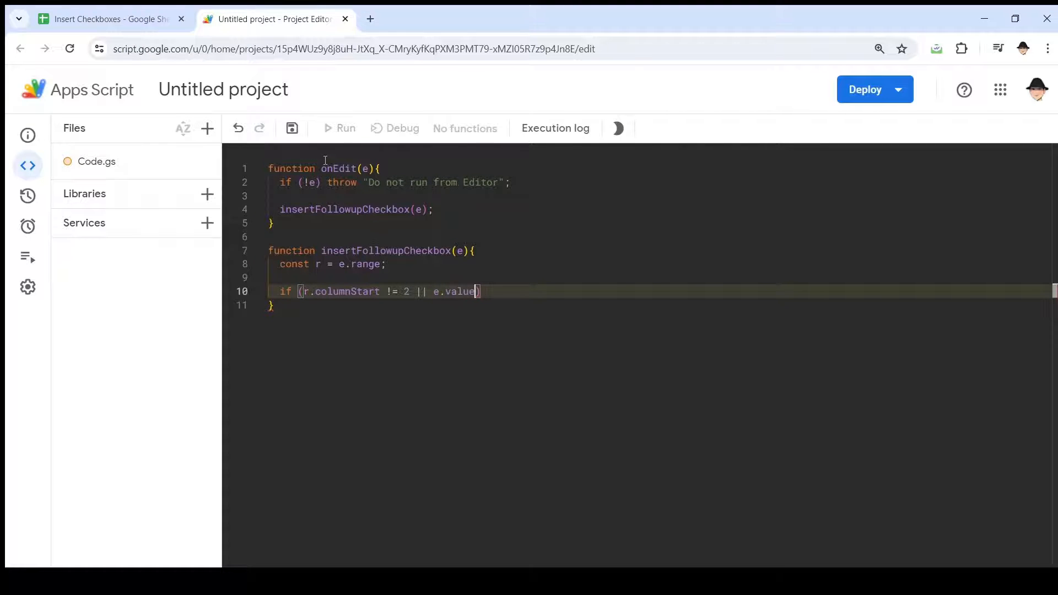
{"action": "type", "text": "> 3"}
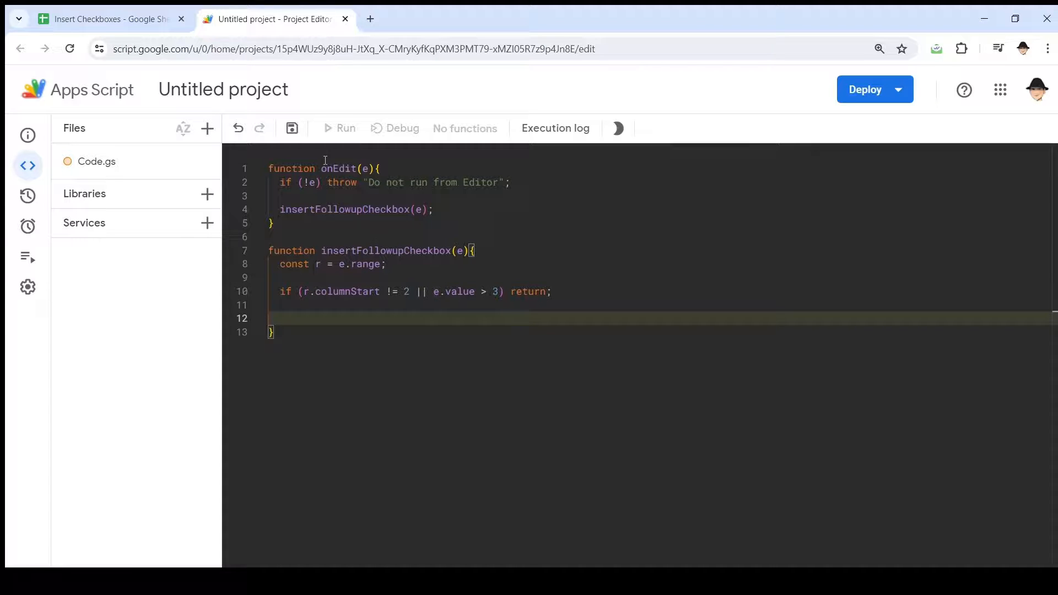
{"action": "type", "text": "r.offset("}
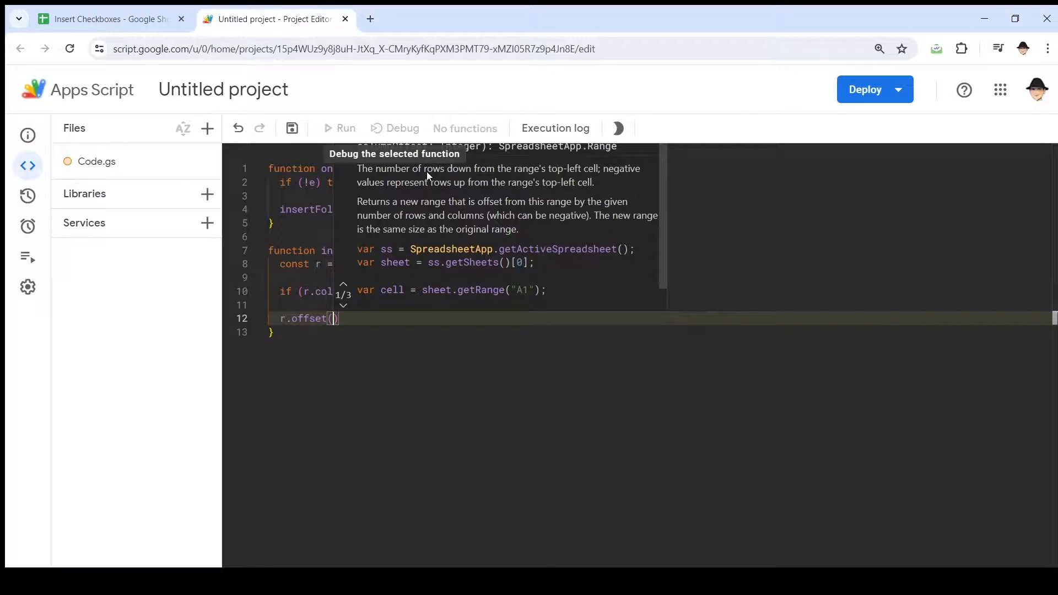
{"action": "mouse_move", "coordinate": [473, 176]}
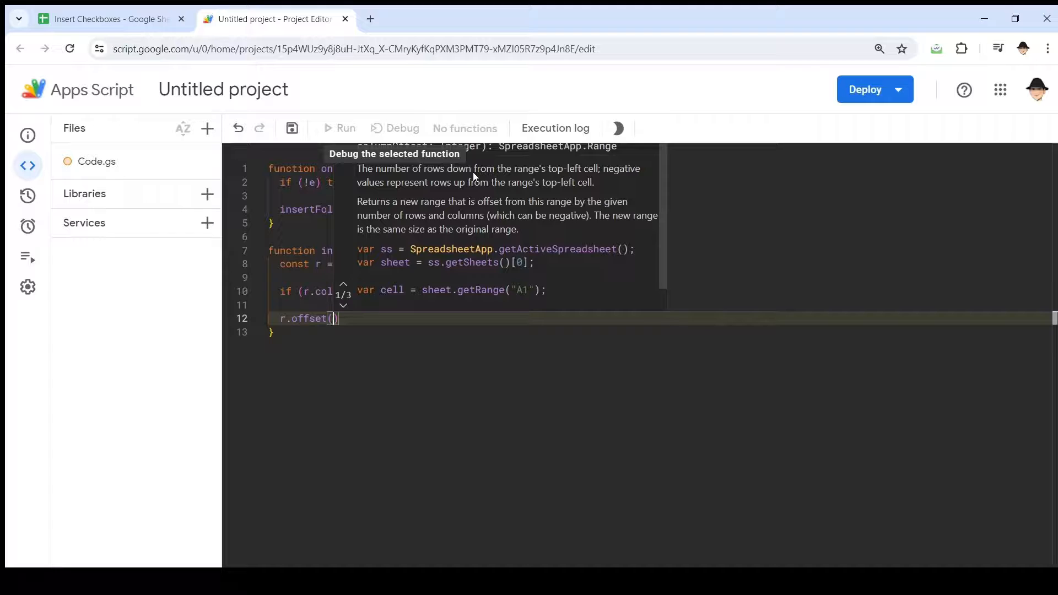
{"action": "mouse_move", "coordinate": [361, 311]}
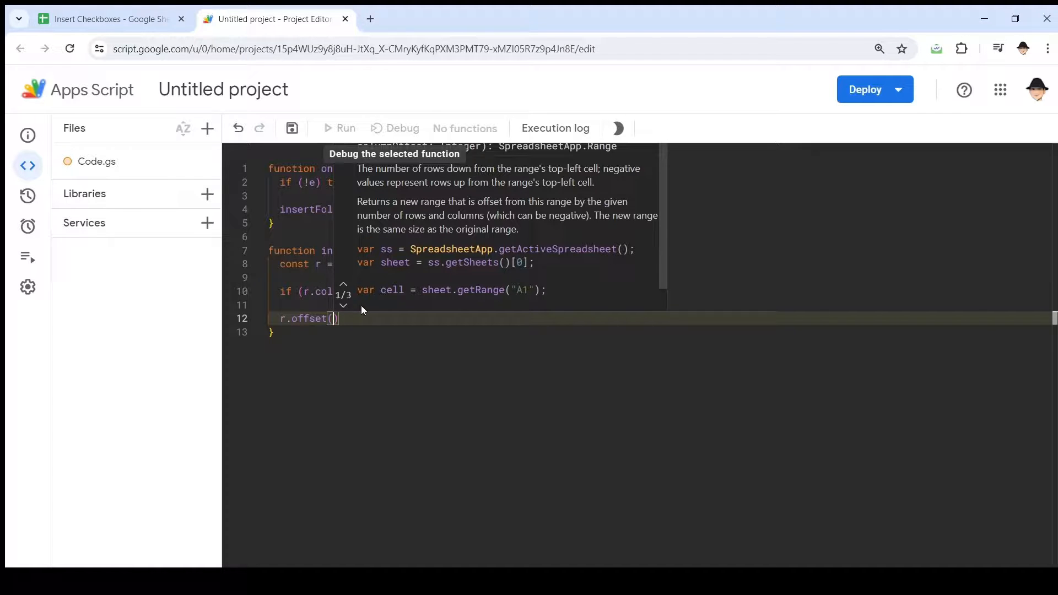
Step: Step through the Range.offset autocomplete documentation variants
{"action": "left_click", "coordinate": [343, 304]}
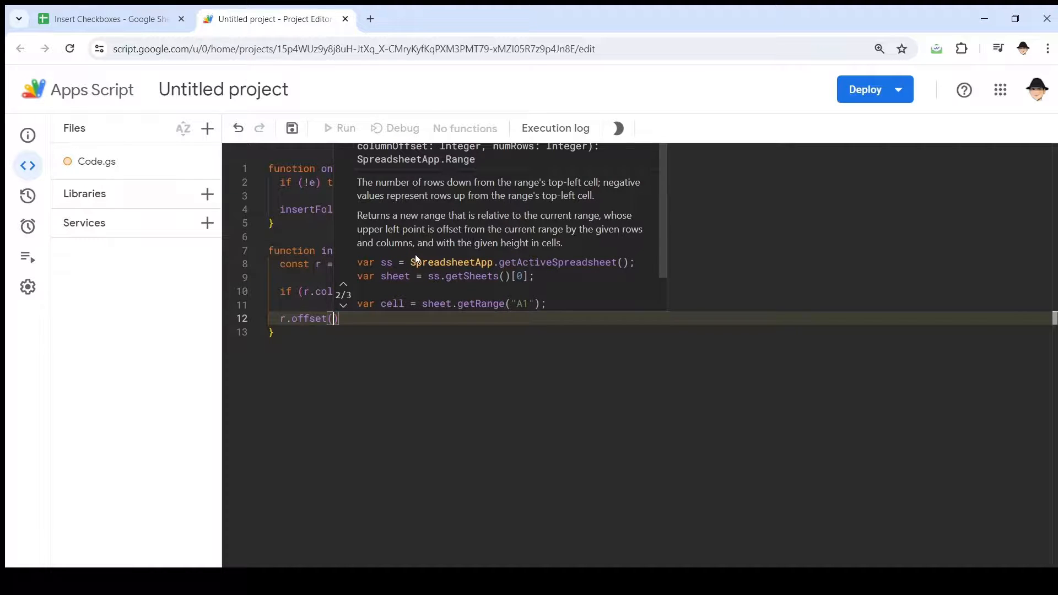
{"action": "left_click", "coordinate": [342, 284]}
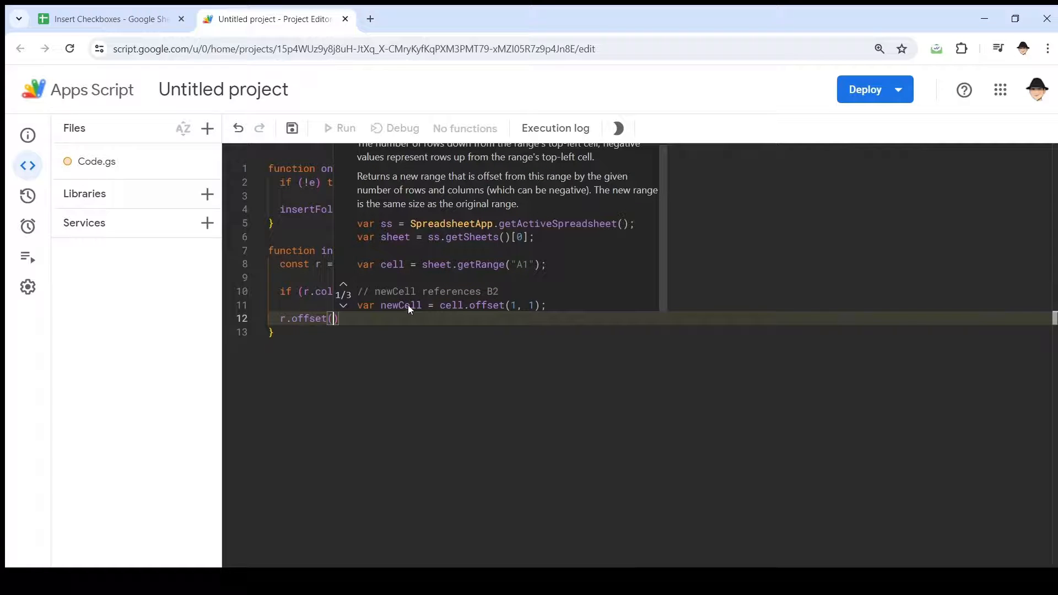
{"action": "mouse_move", "coordinate": [509, 309]}
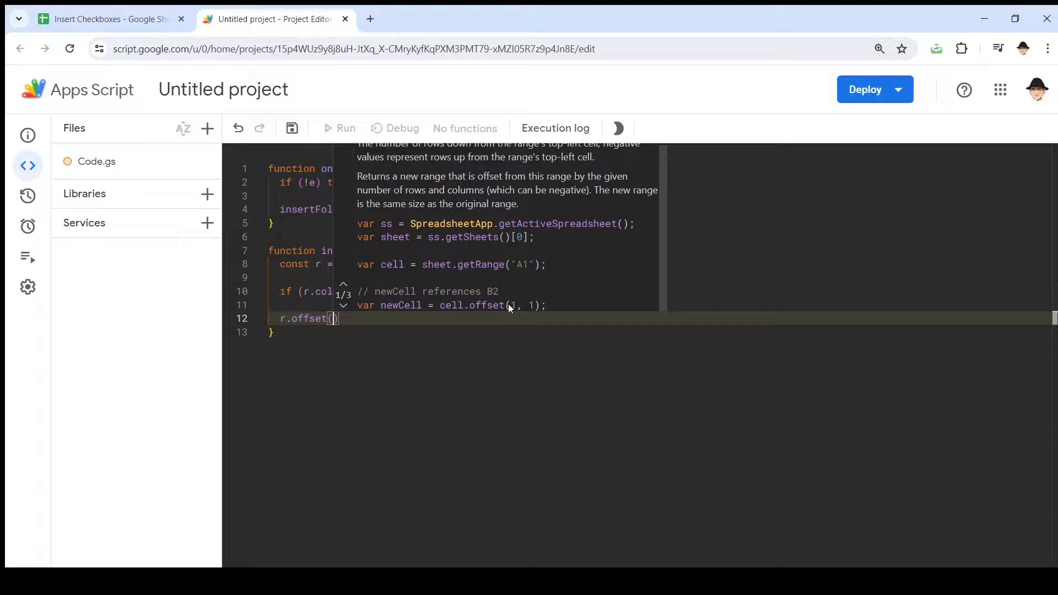
{"action": "mouse_move", "coordinate": [512, 311]}
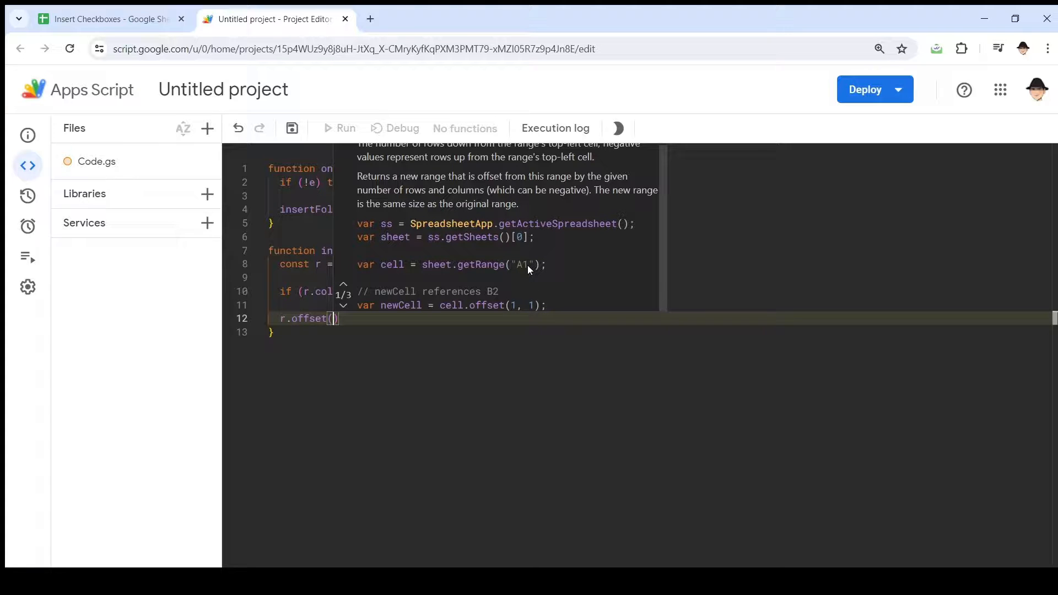
{"action": "mouse_move", "coordinate": [499, 295]}
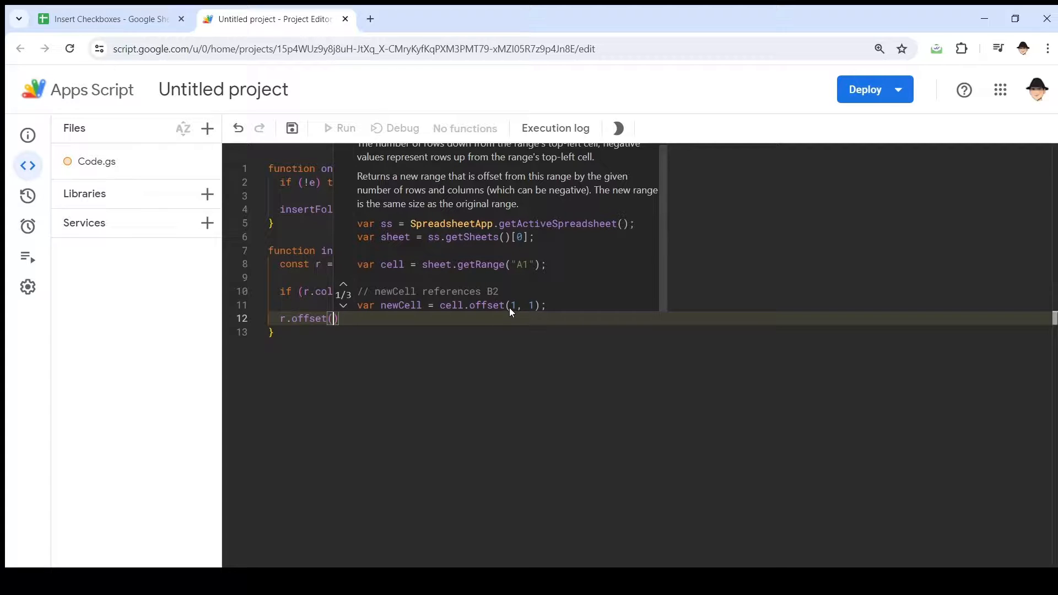
{"action": "mouse_move", "coordinate": [507, 338]}
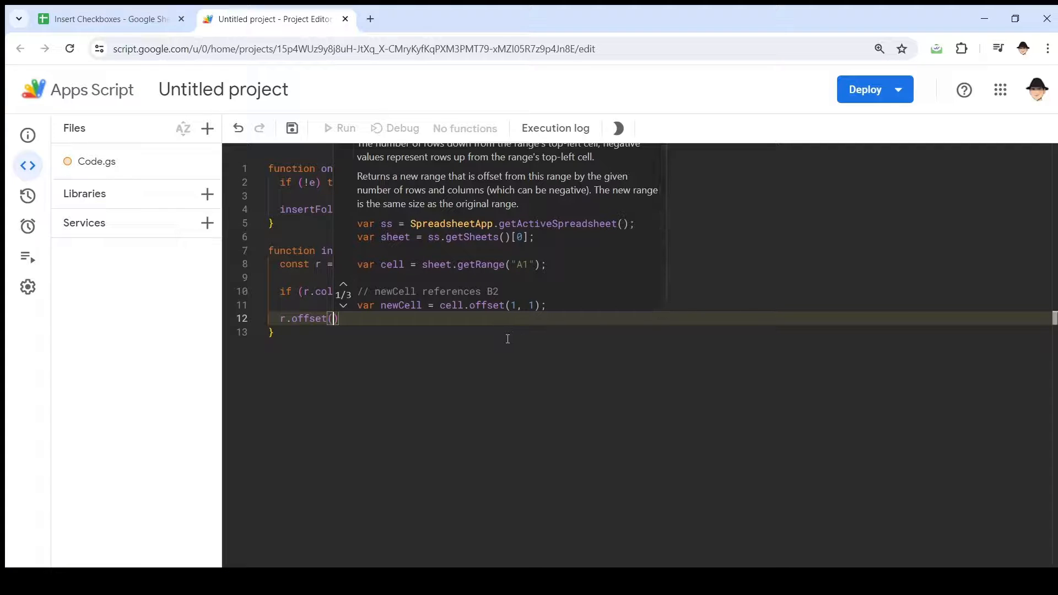
{"action": "mouse_move", "coordinate": [527, 338]}
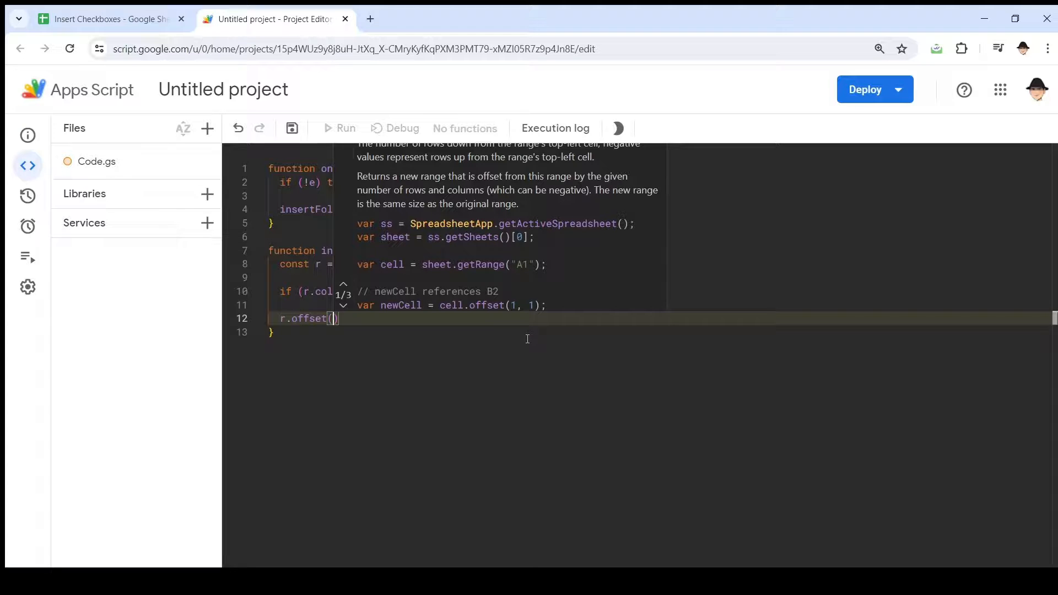
Step: Complete the line as r.offset(0,1).insertCheckboxes();
{"action": "type", "text": "0,1"}
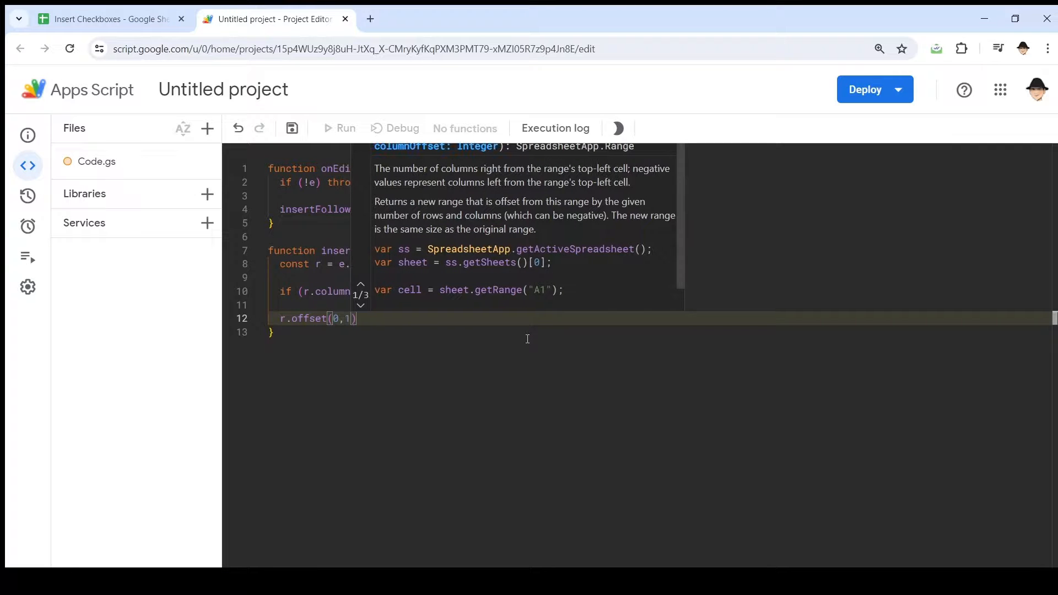
{"action": "type", "text": ".insertC"}
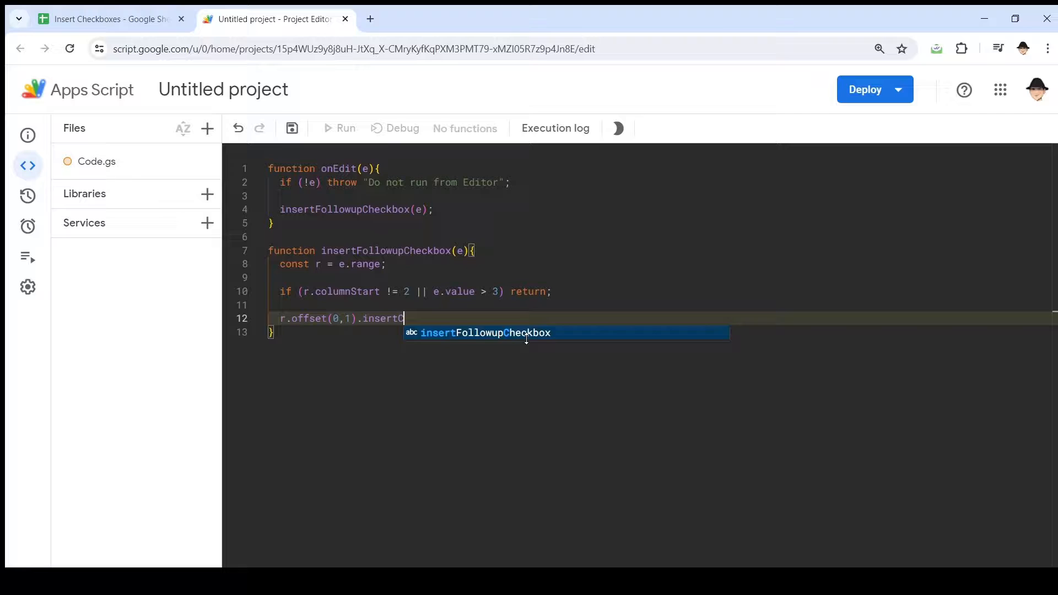
{"action": "type", "text": "heckboxes"}
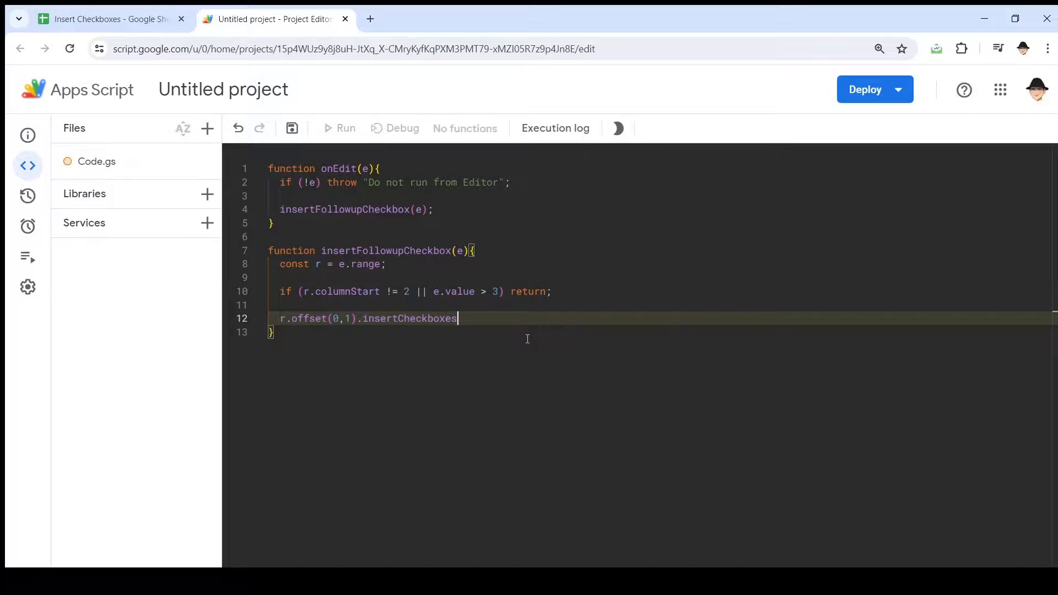
{"action": "type", "text": "();"}
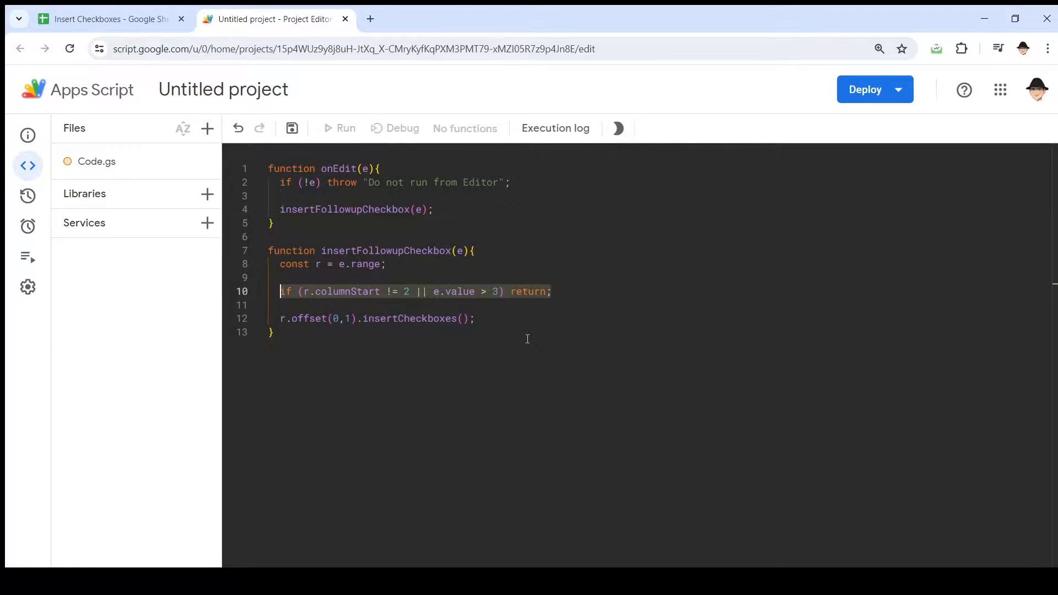
Step: Review the range and condition lines, save the project with Ctrl+S, and return to the sheet
{"action": "left_click", "coordinate": [333, 264]}
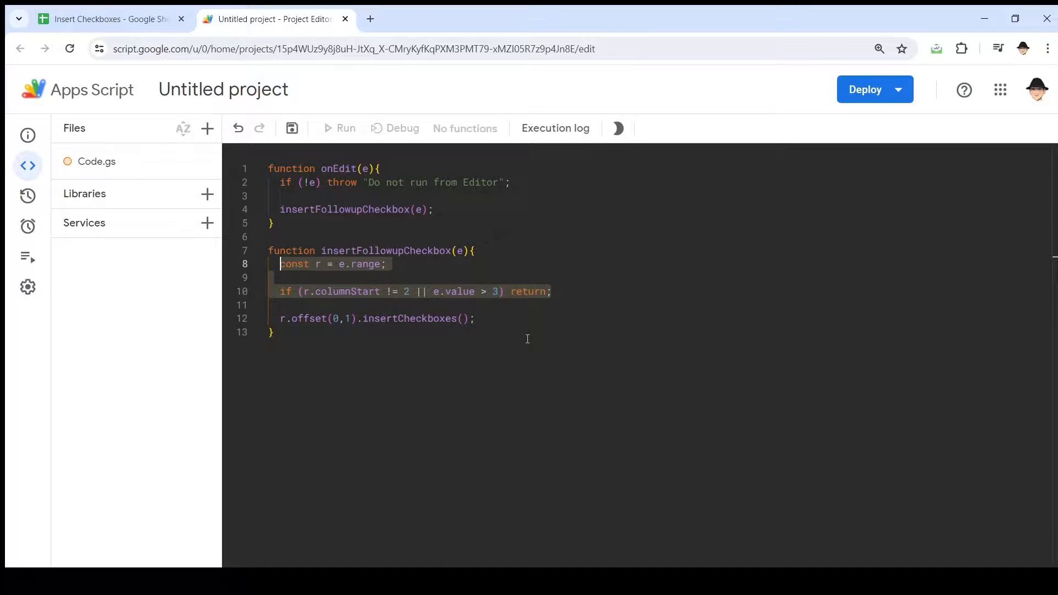
{"action": "left_click", "coordinate": [270, 331]}
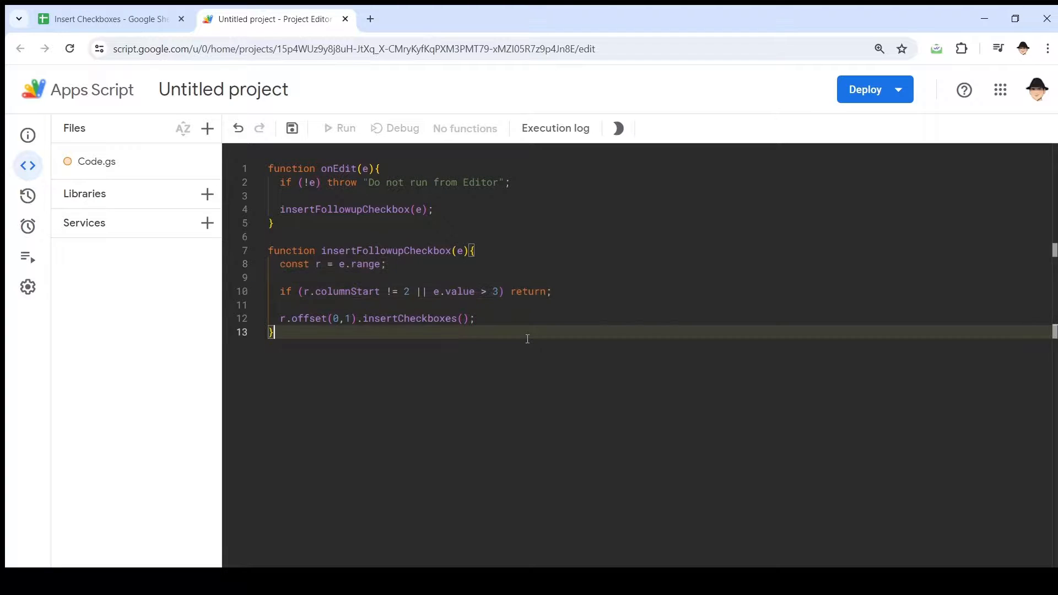
{"action": "key", "text": "ctrl+s"}
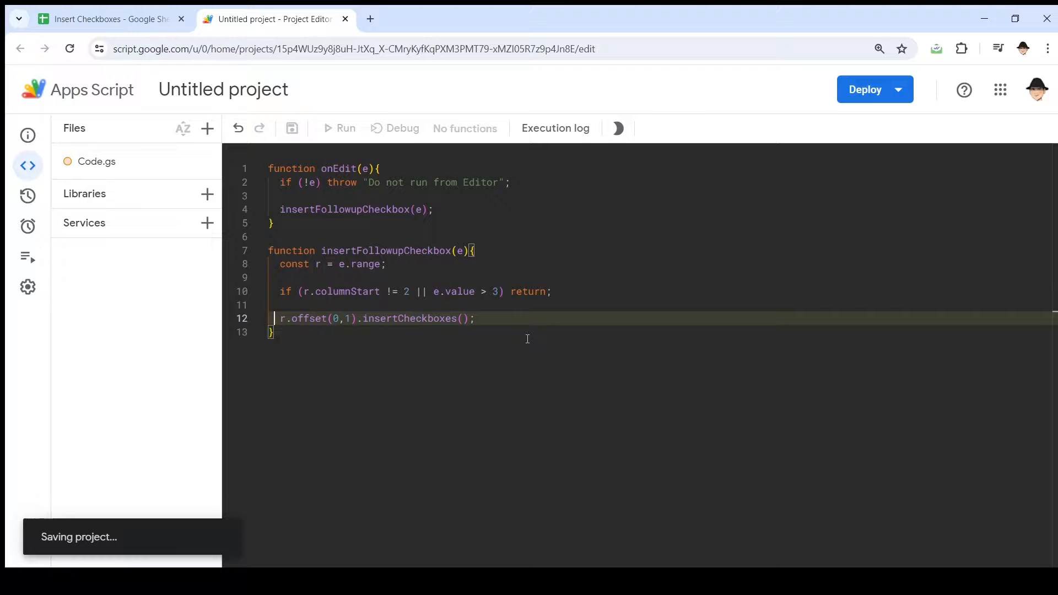
{"action": "left_click", "coordinate": [108, 18]}
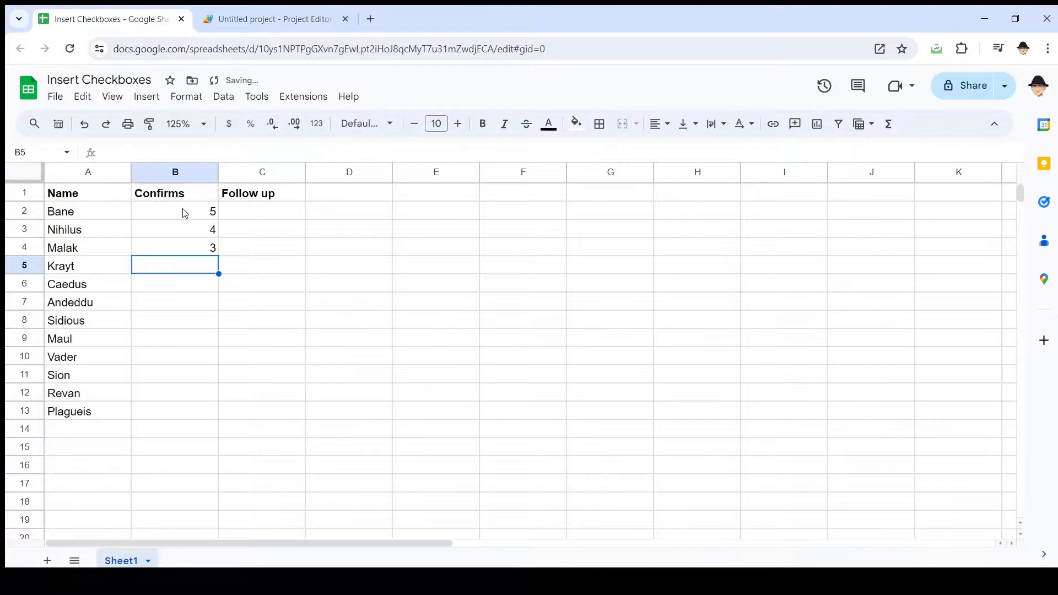
Step: Enter 1 for Caedus so a checkbox appears, briefly checking the script's condition
{"action": "type", "text": "1"}
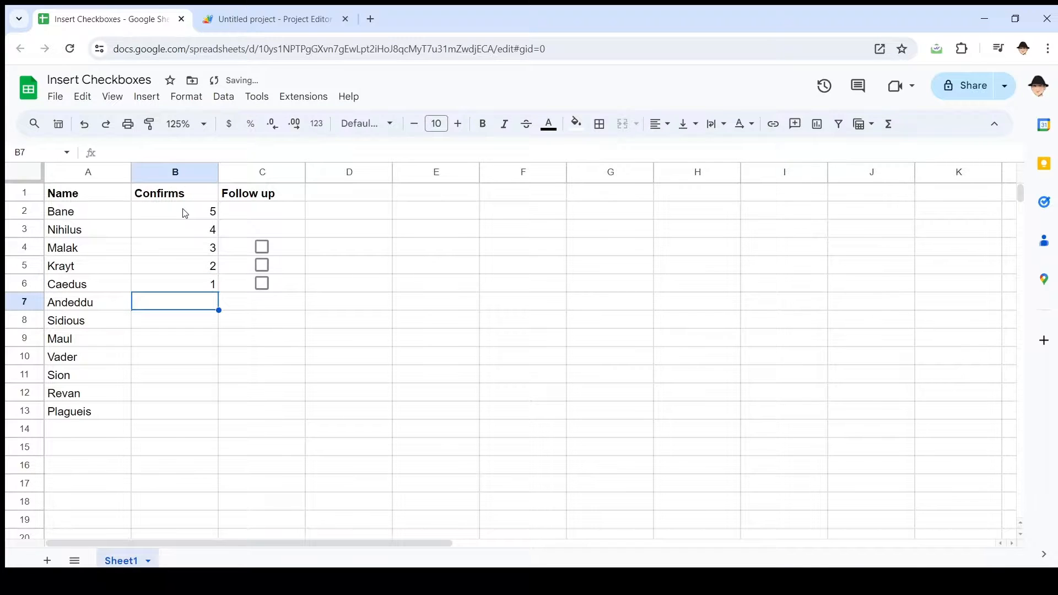
{"action": "left_click", "coordinate": [273, 18]}
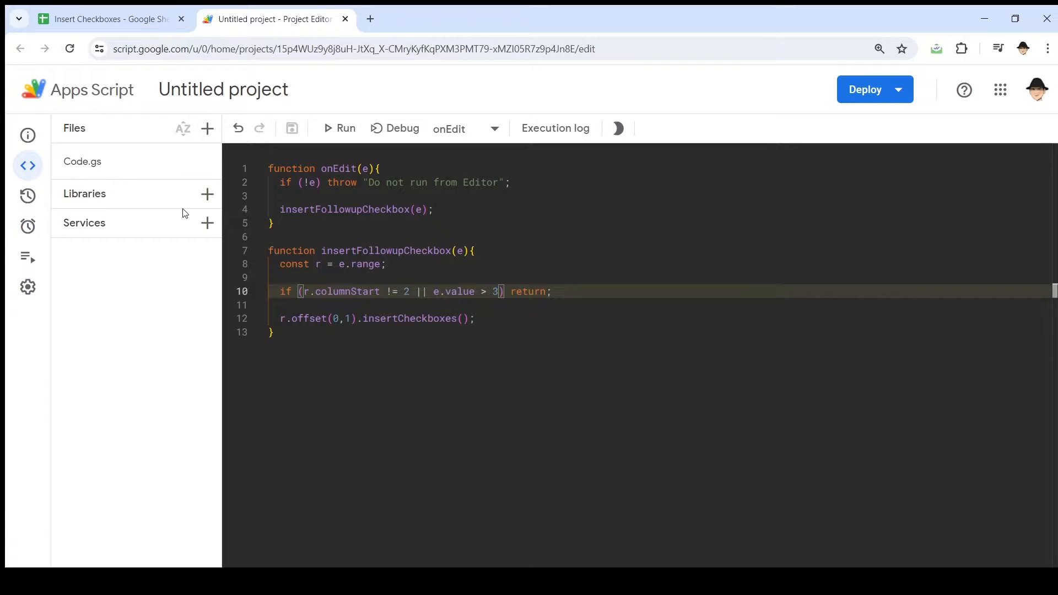
{"action": "left_click", "coordinate": [108, 19]}
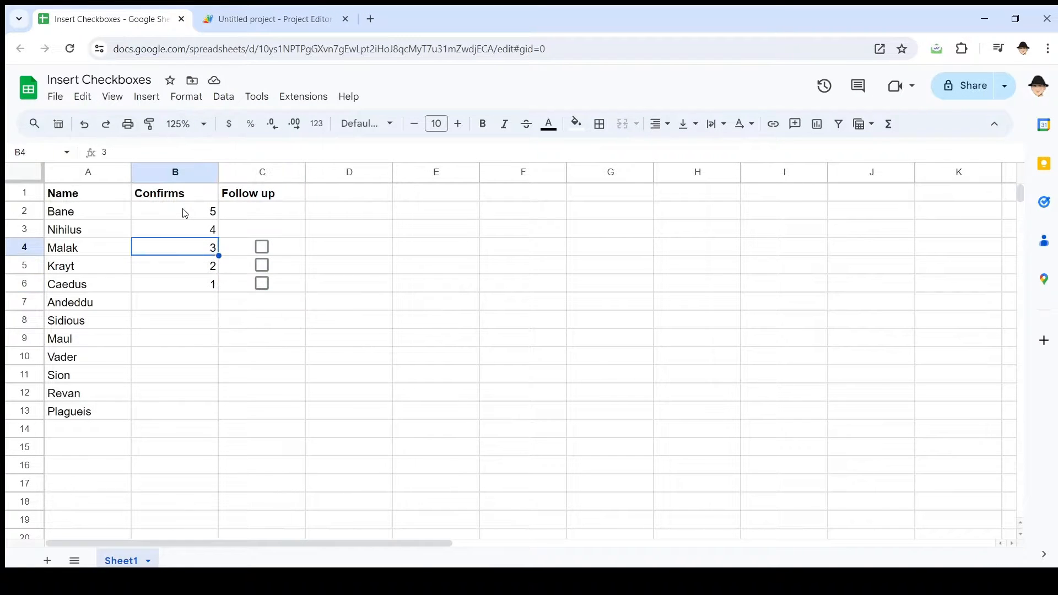
Step: Point out the low Confirms values and enter 10 for Sidious, which gets no checkbox
{"action": "left_click", "coordinate": [175, 211]}
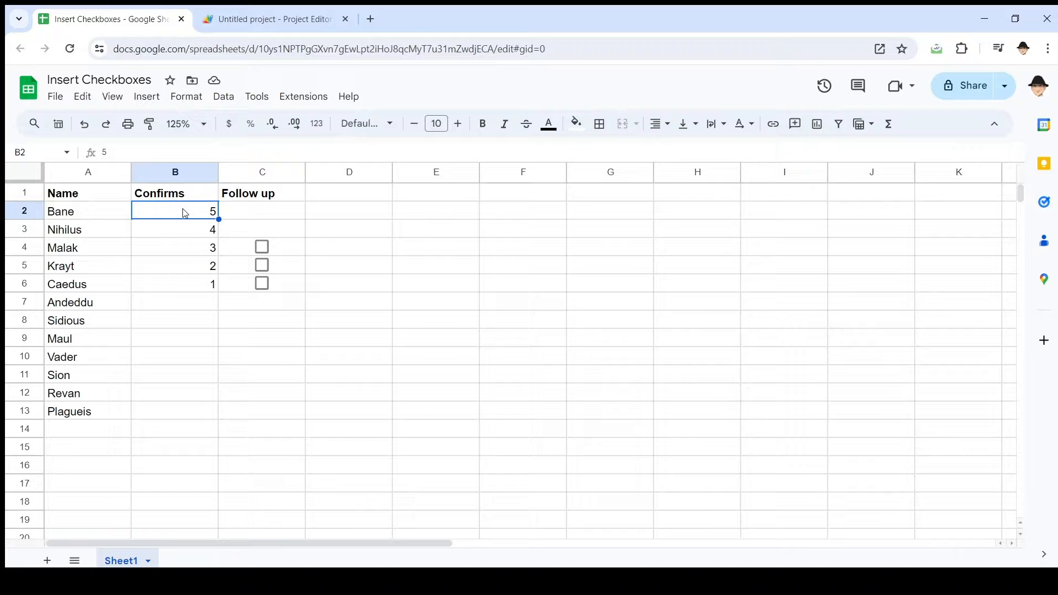
{"action": "left_click", "coordinate": [175, 246]}
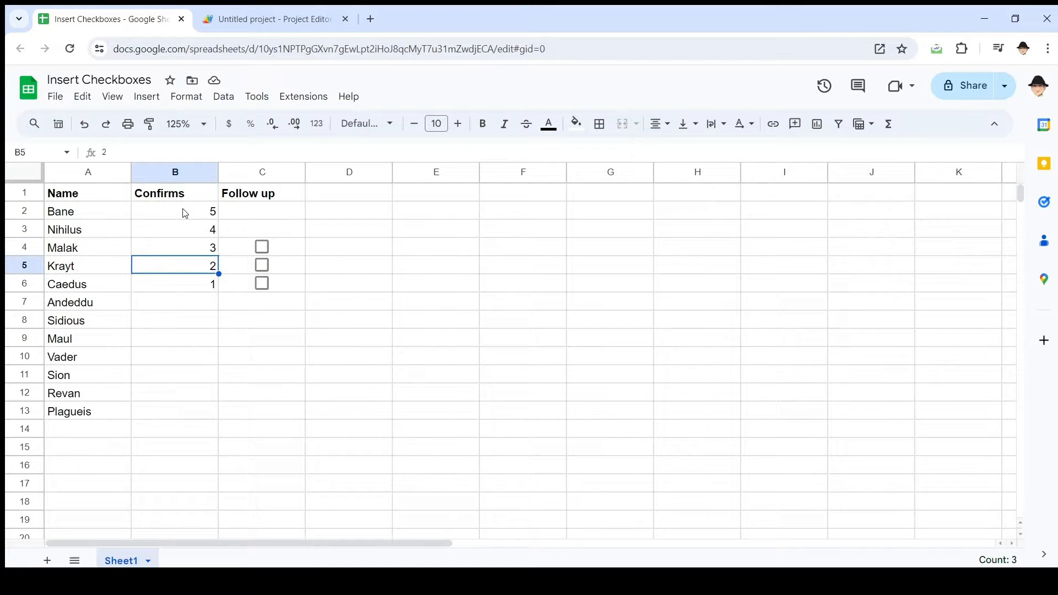
{"action": "left_click", "coordinate": [175, 320]}
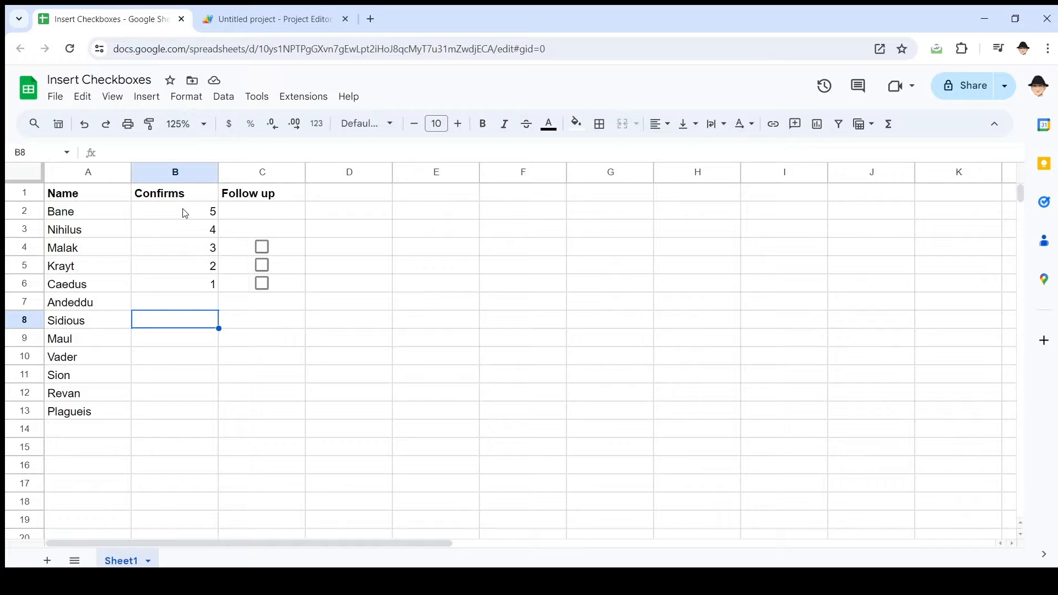
{"action": "type", "text": "10"}
{"action": "left_click", "coordinate": [174, 338]}
{"action": "type", "text": "22"}
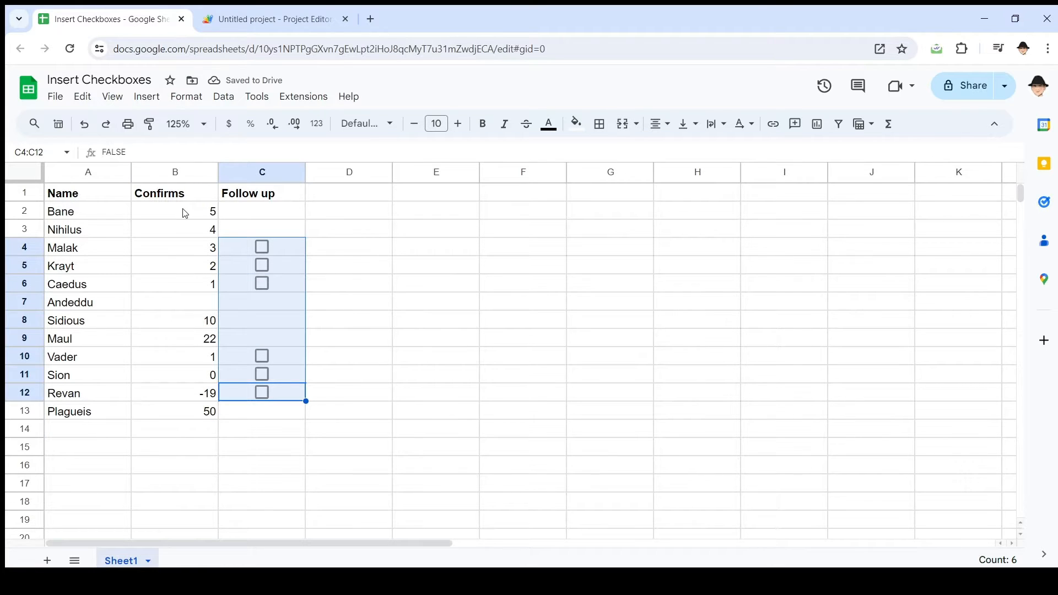
{"action": "left_click", "coordinate": [262, 356]}
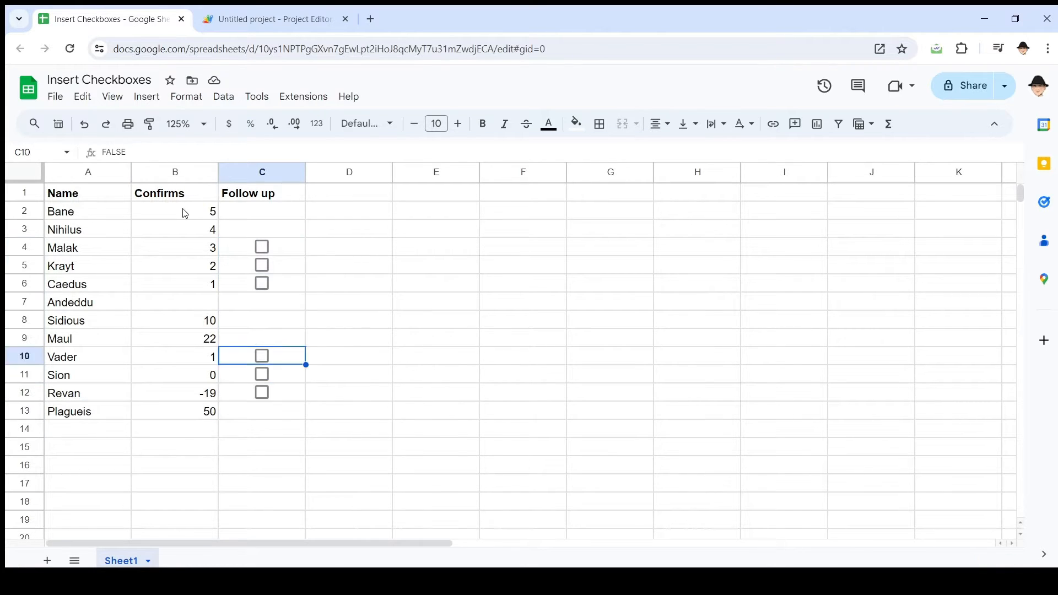